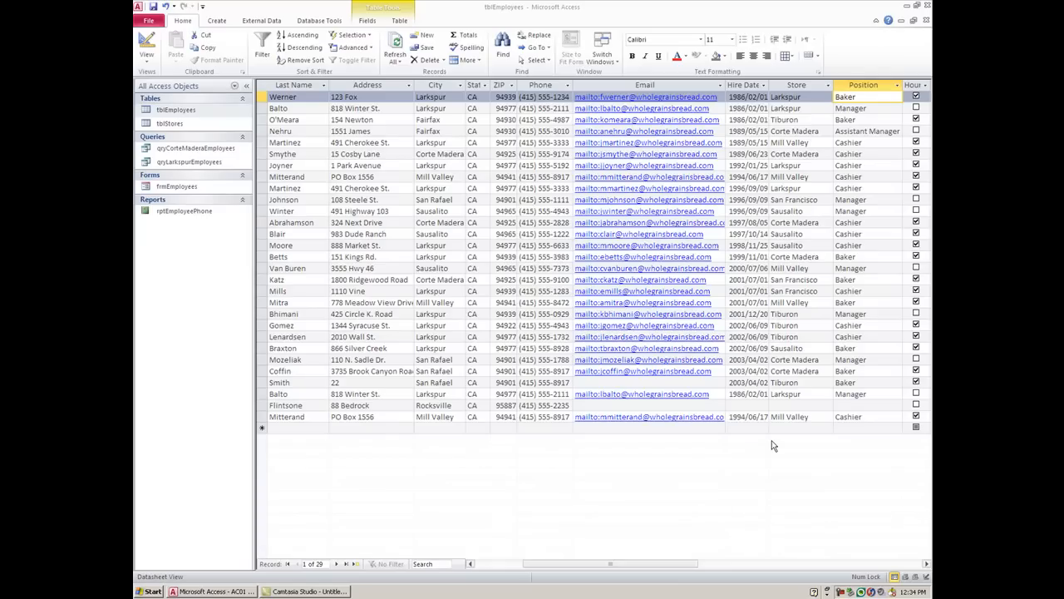
mouse_move(908, 119)
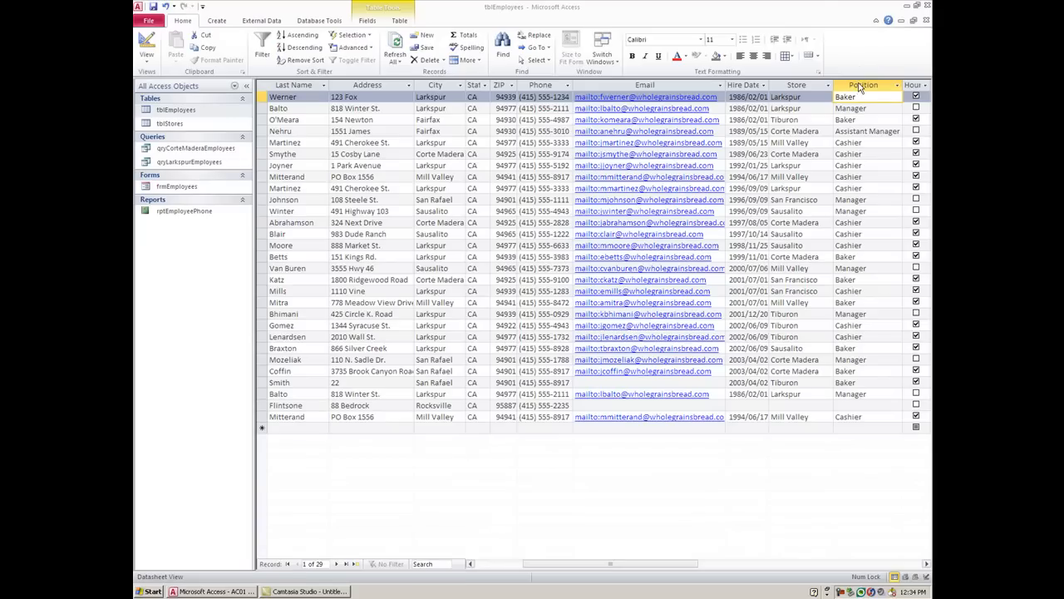
mouse_move(869, 121)
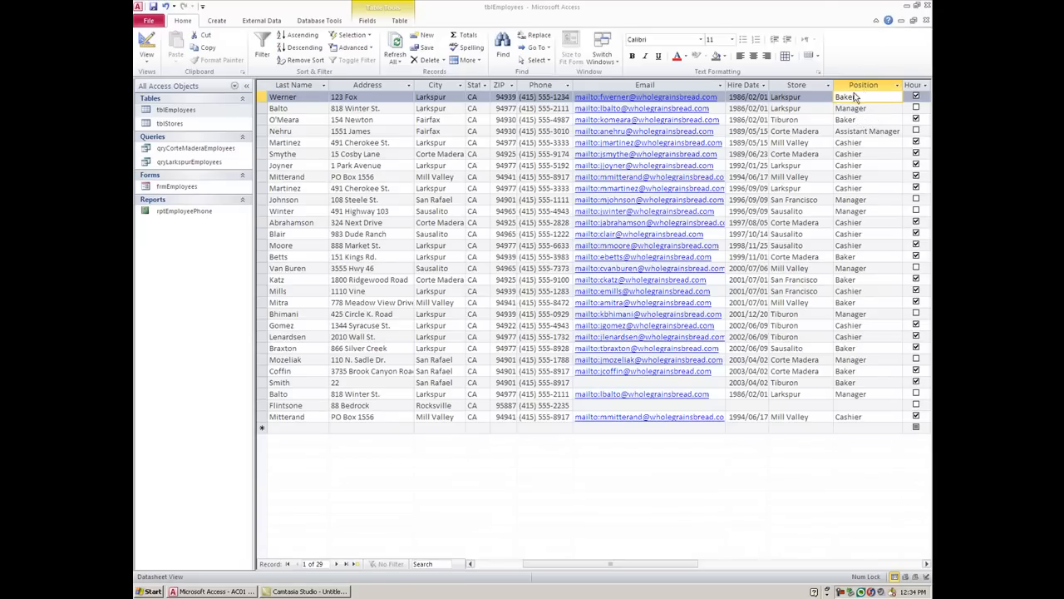
mouse_move(862, 103)
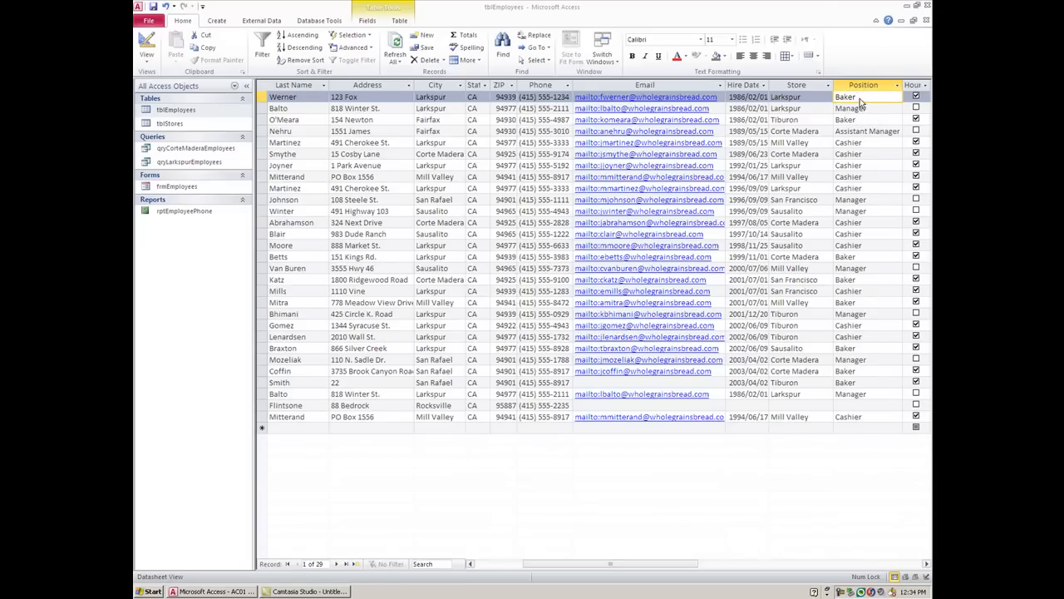
Cancel a custom Equals dialog, then filter Position equals 'Baker', leaving 8 records.
right_click(846, 97)
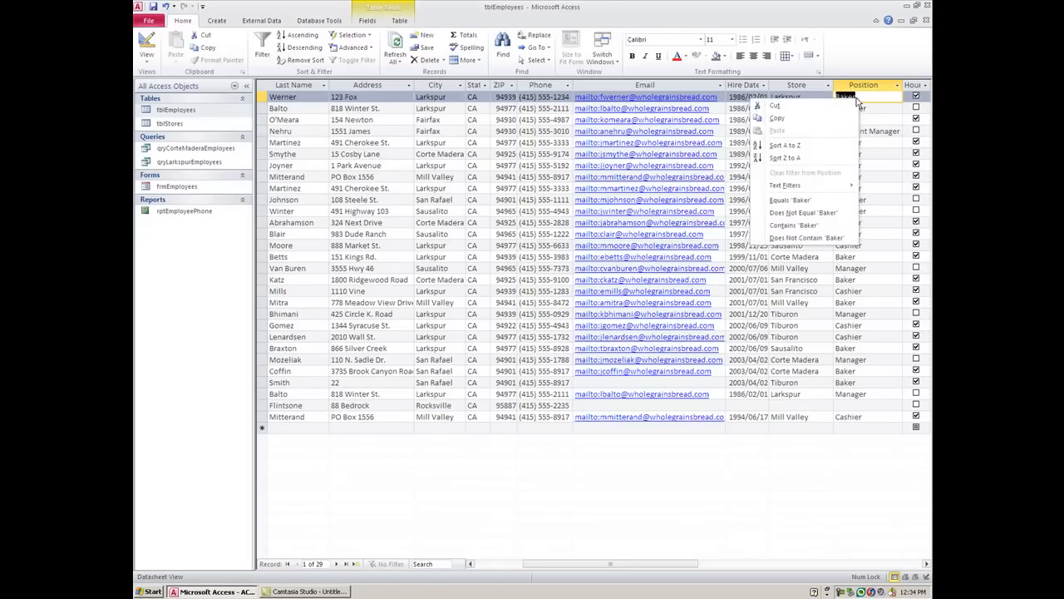
mouse_move(810, 200)
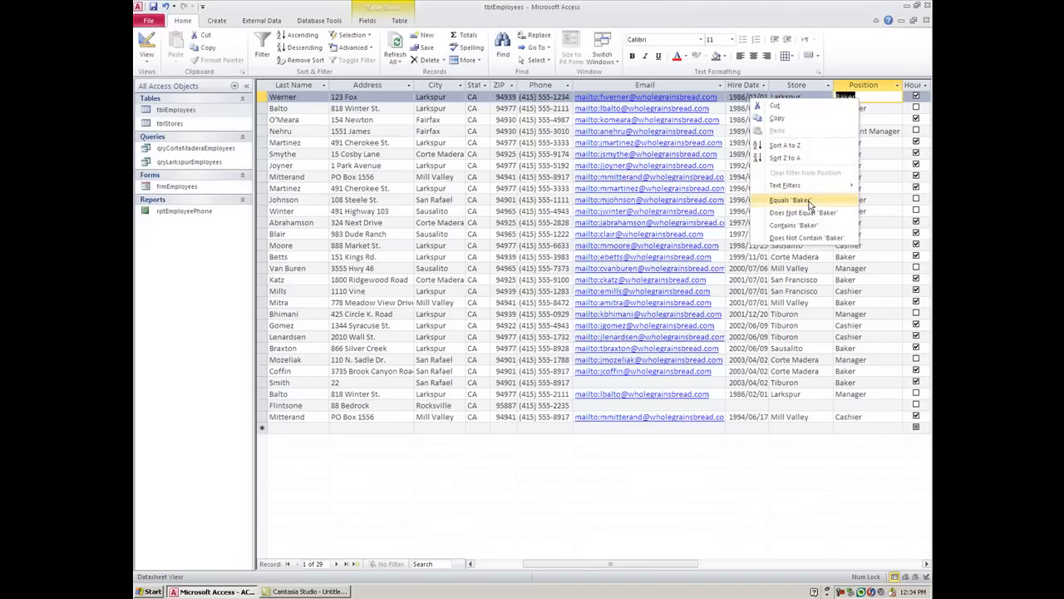
mouse_move(785, 184)
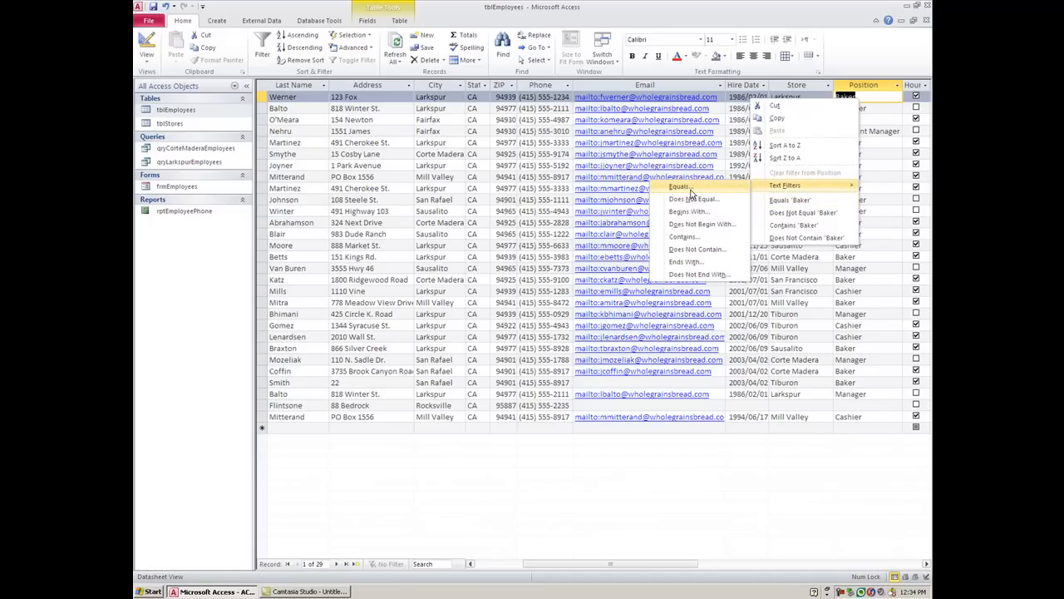
mouse_move(693, 194)
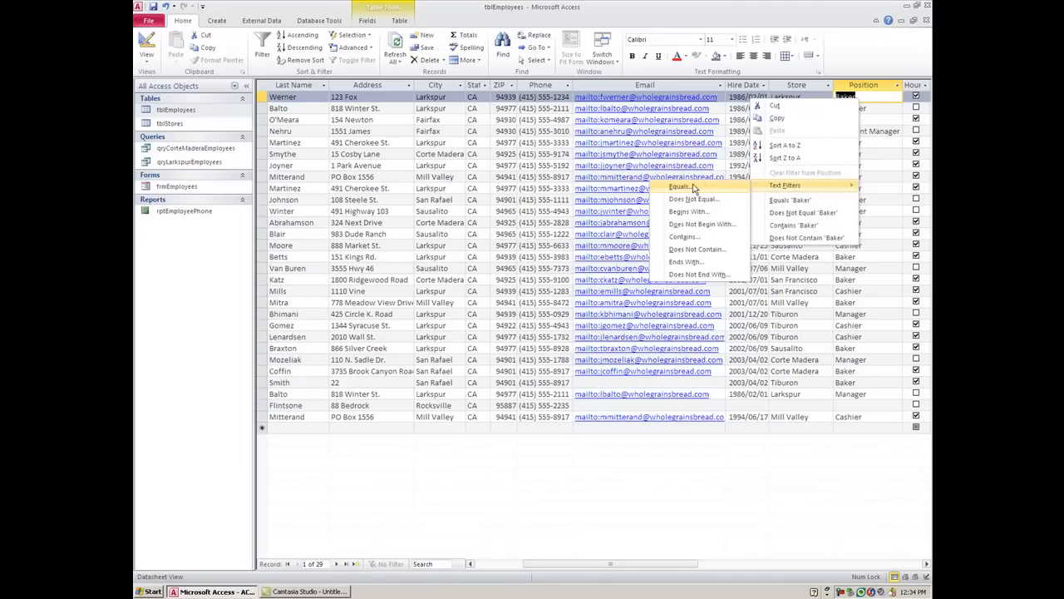
left_click(679, 186)
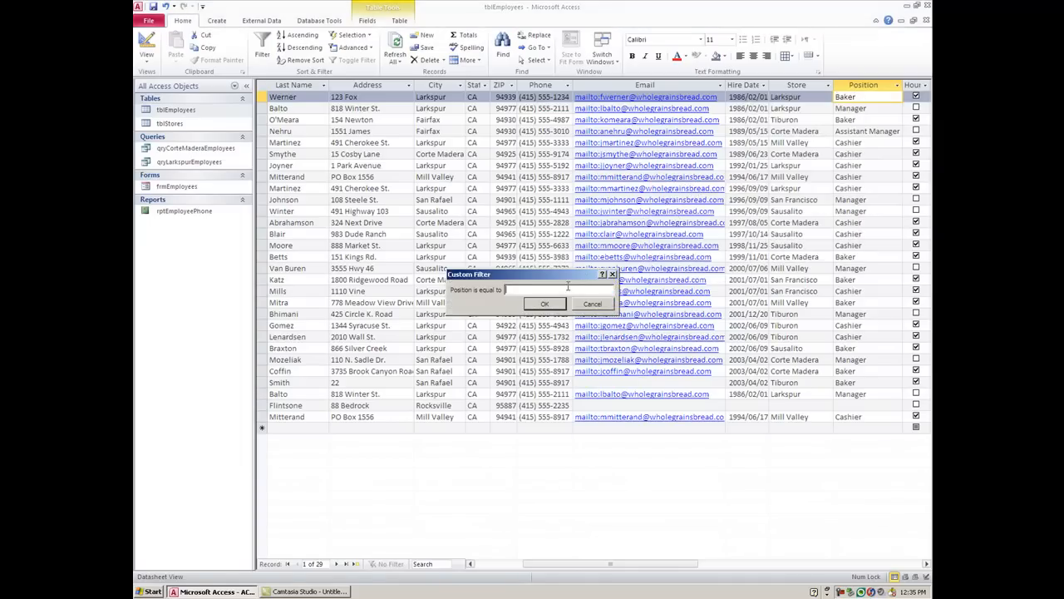
left_click(593, 303)
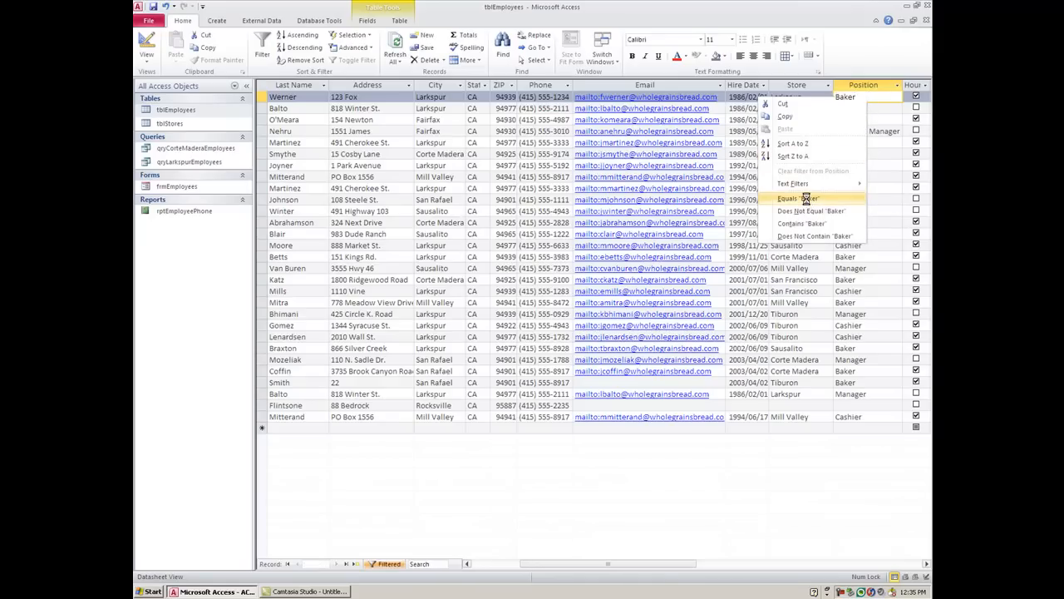
left_click(796, 199)
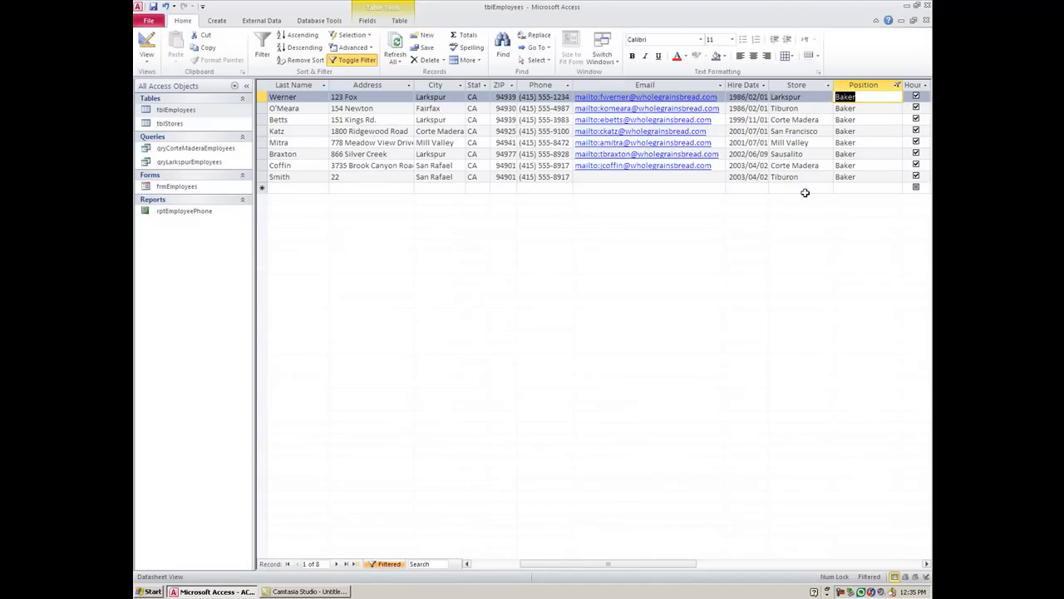
mouse_move(806, 177)
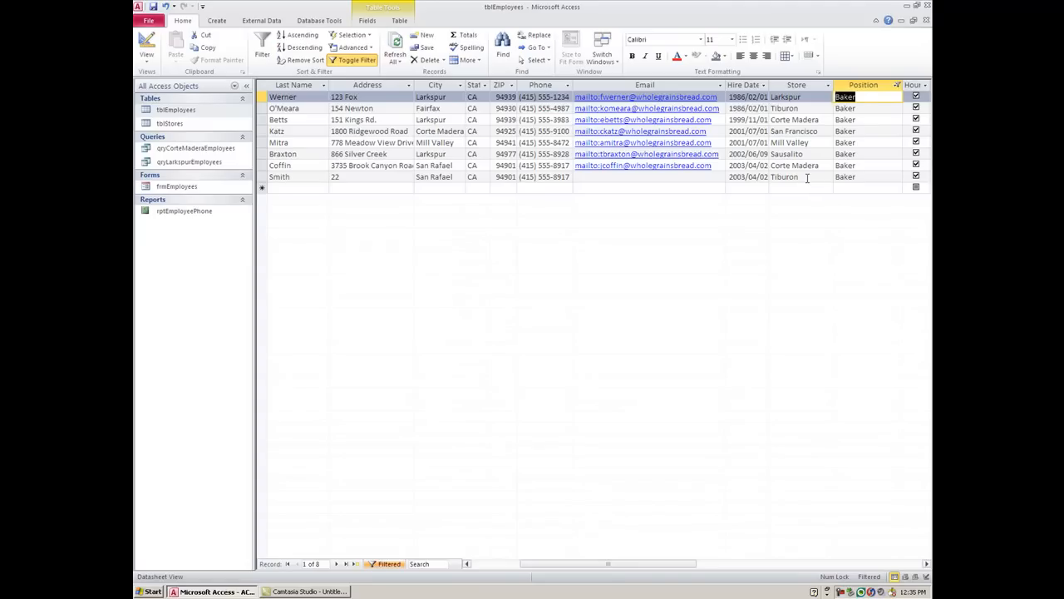
Narrow the bakers to the two Tiburon store records, then toggle the filter off.
right_click(785, 176)
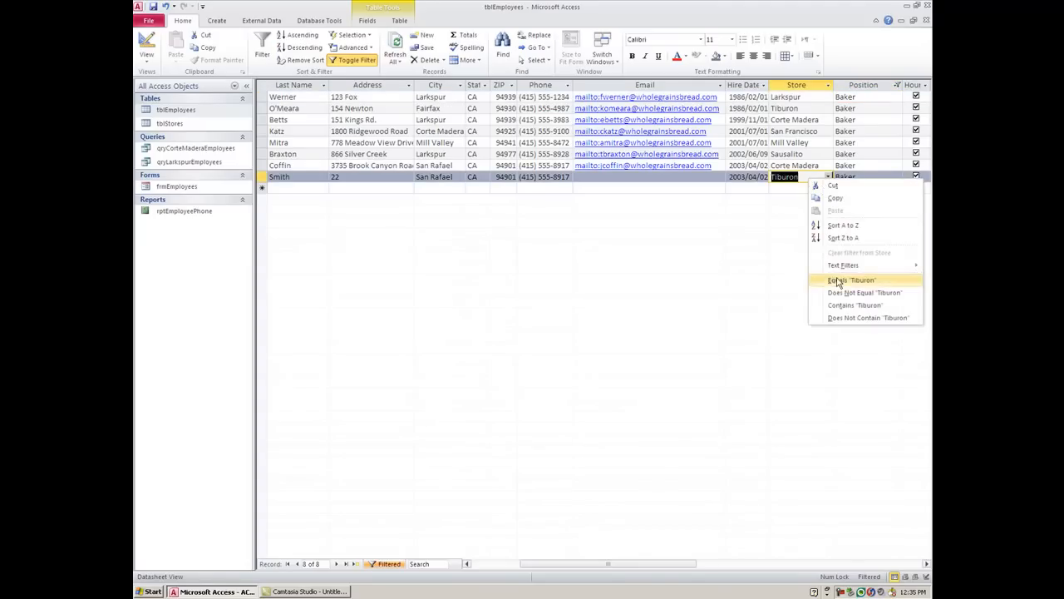
left_click(851, 280)
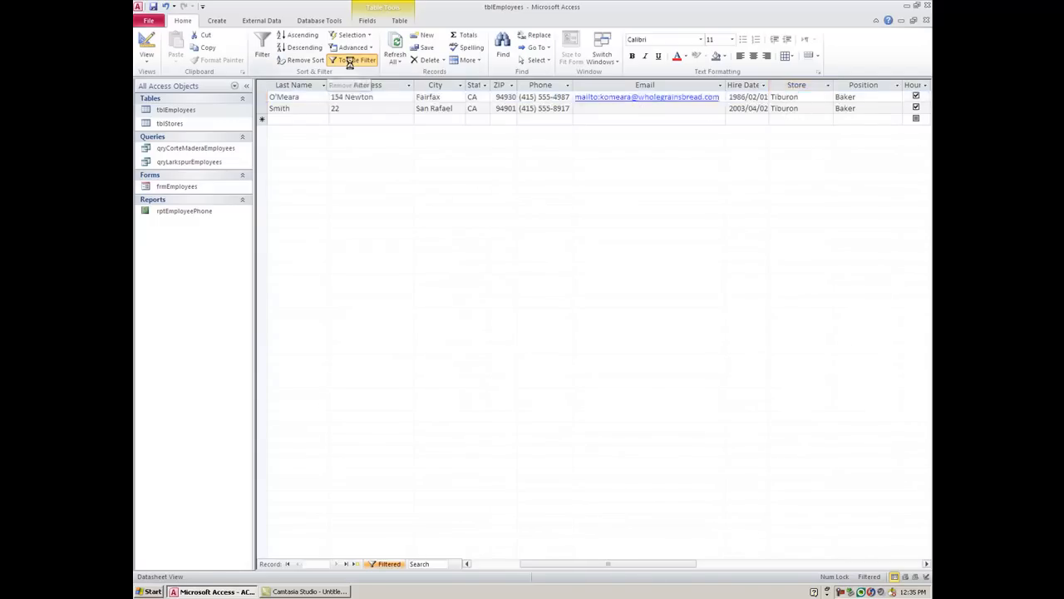
left_click(355, 60)
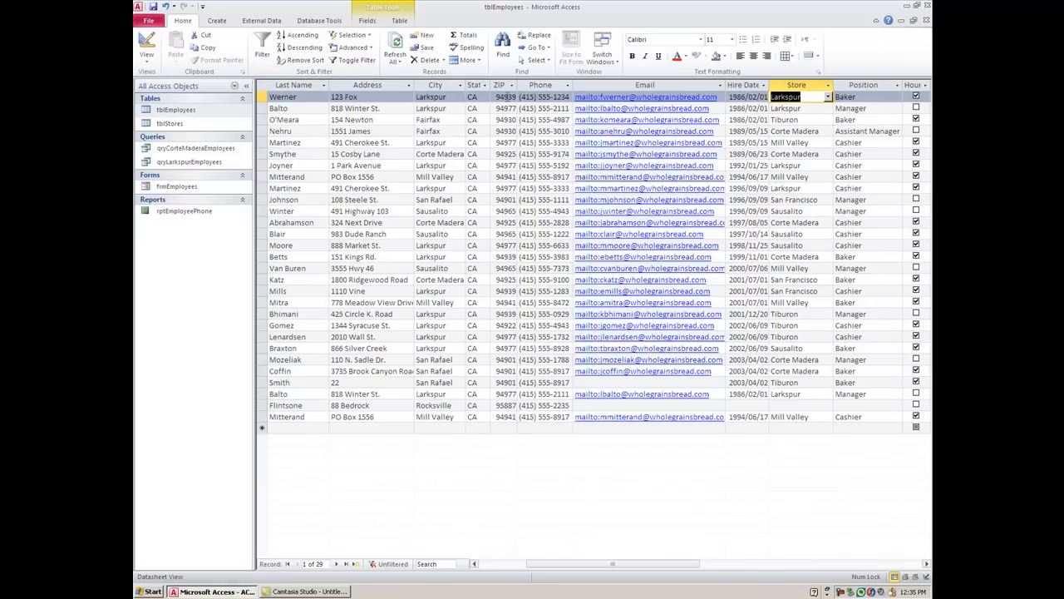
Filter Hire Date to on or before 2000/01/01 (17 records), then toggle it off.
right_click(505, 97)
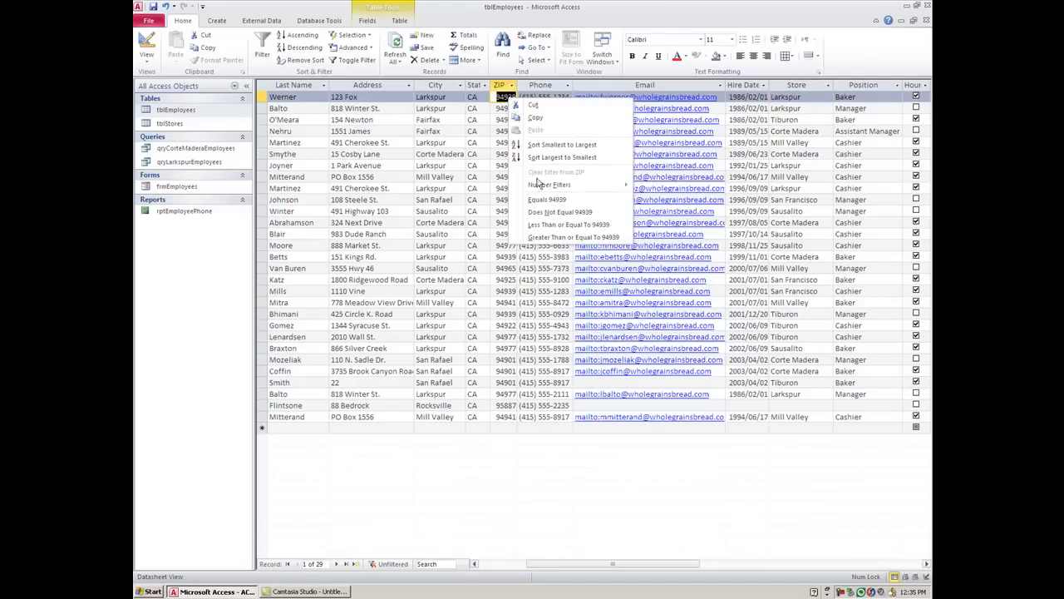
mouse_move(557, 225)
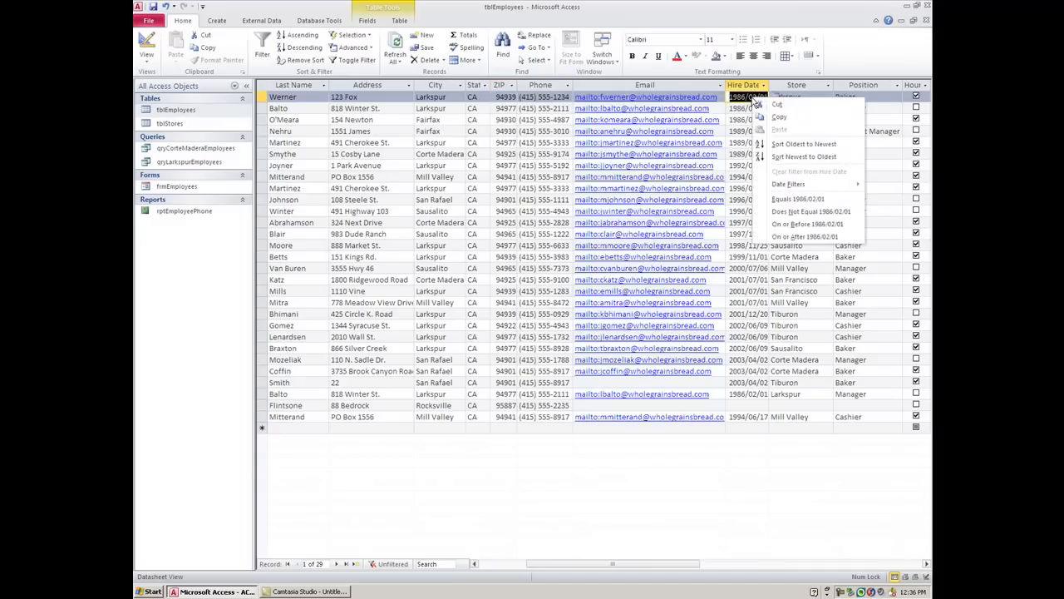
mouse_move(788, 184)
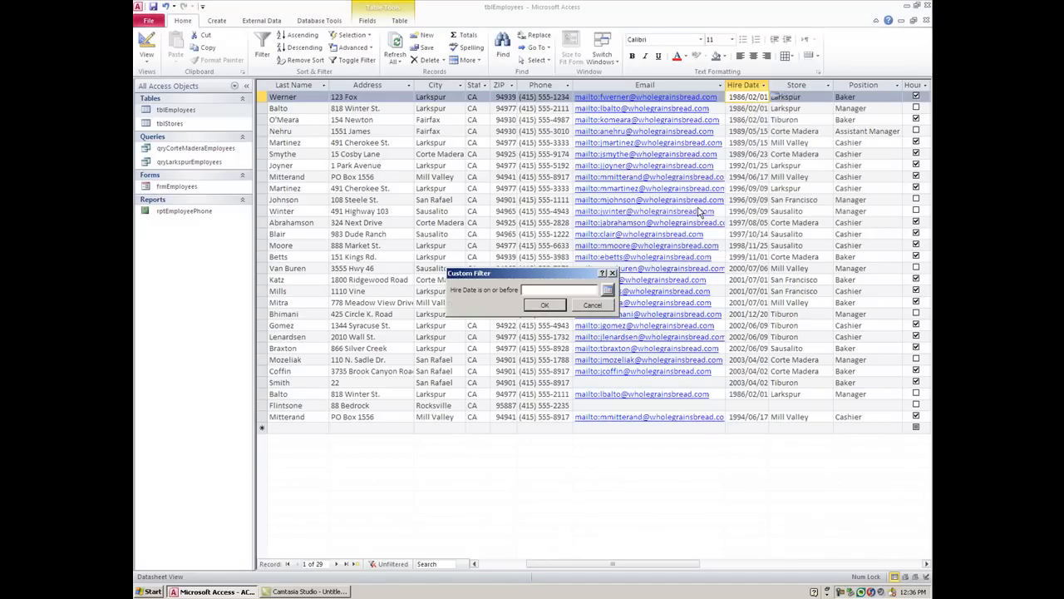
type("2000/01/01")
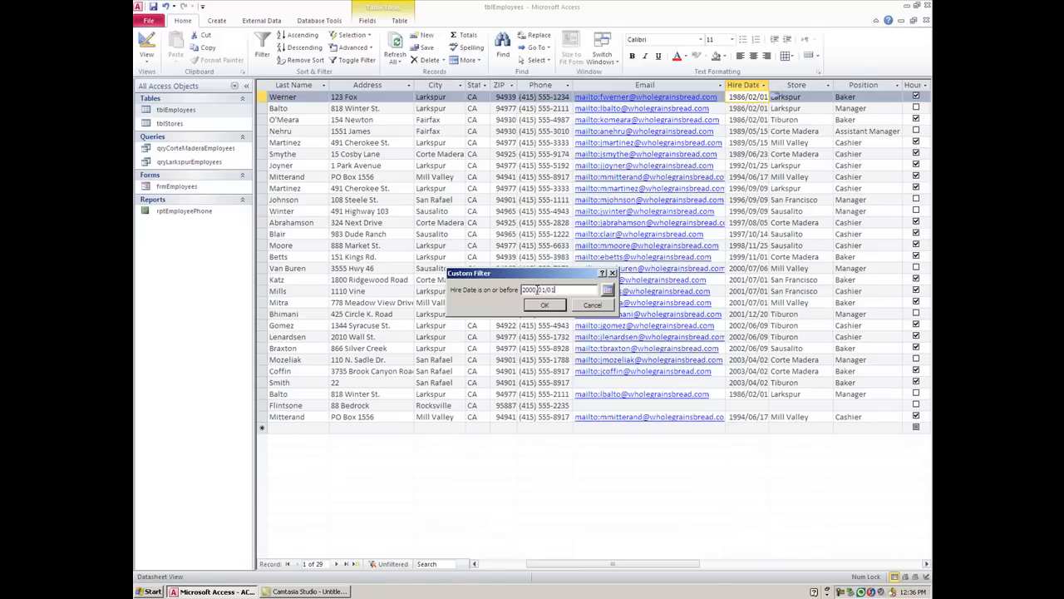
left_click(544, 304)
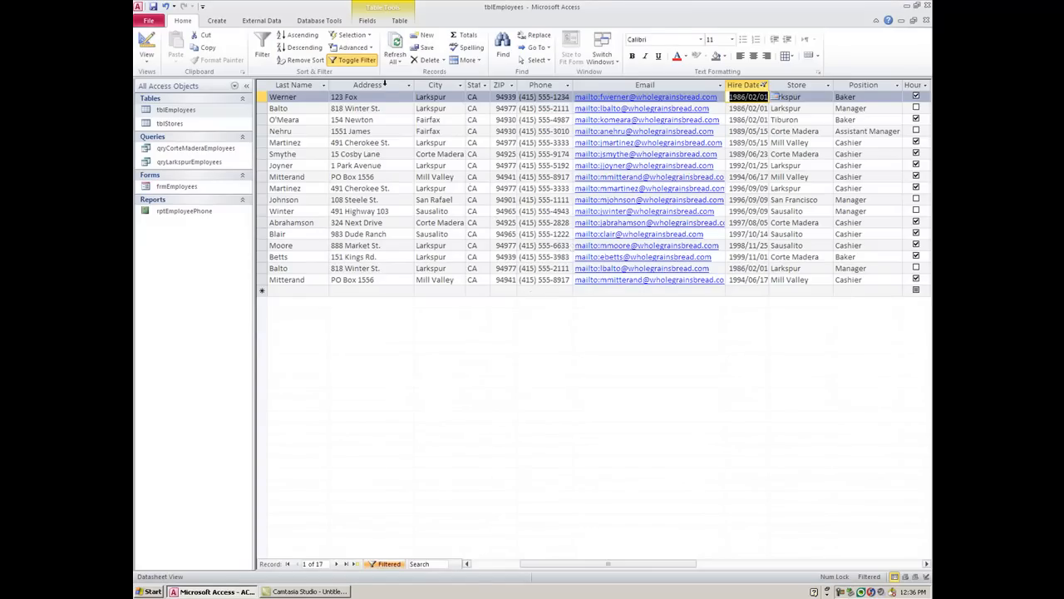
left_click(356, 60)
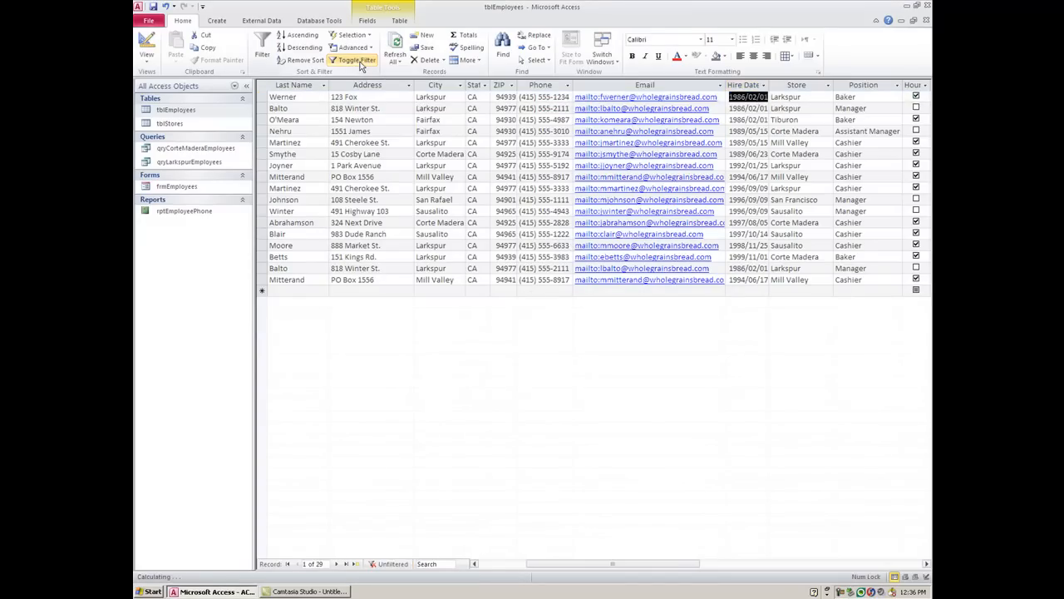
left_click(356, 60)
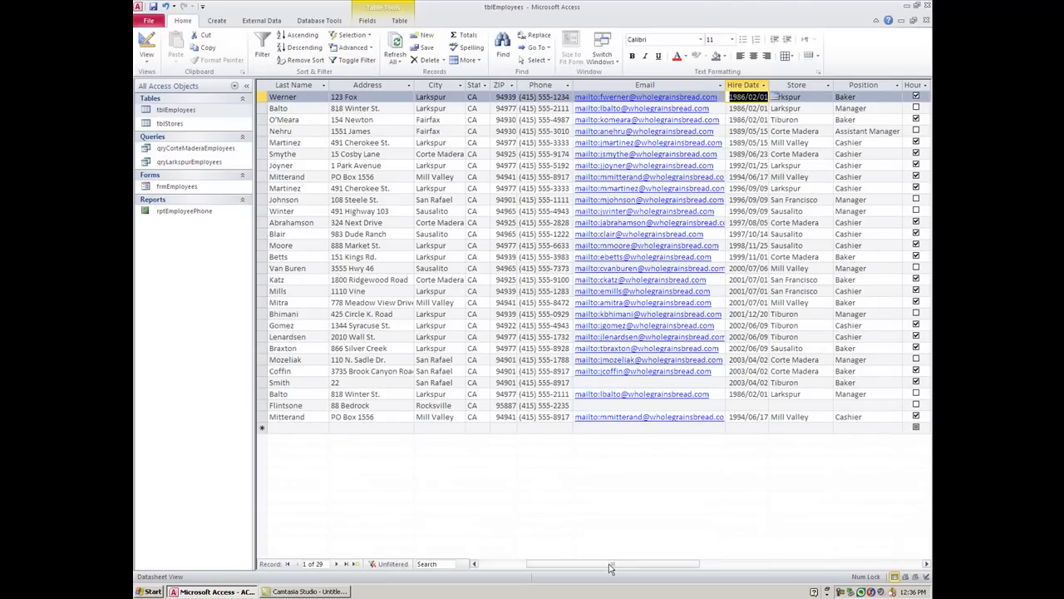
scroll("right", 3)
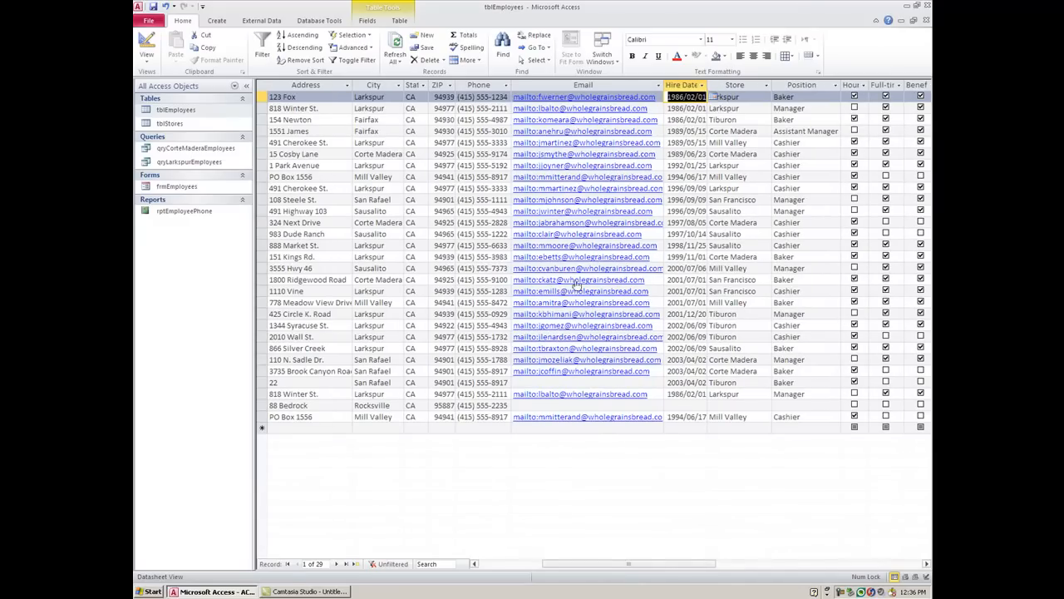
mouse_move(588, 192)
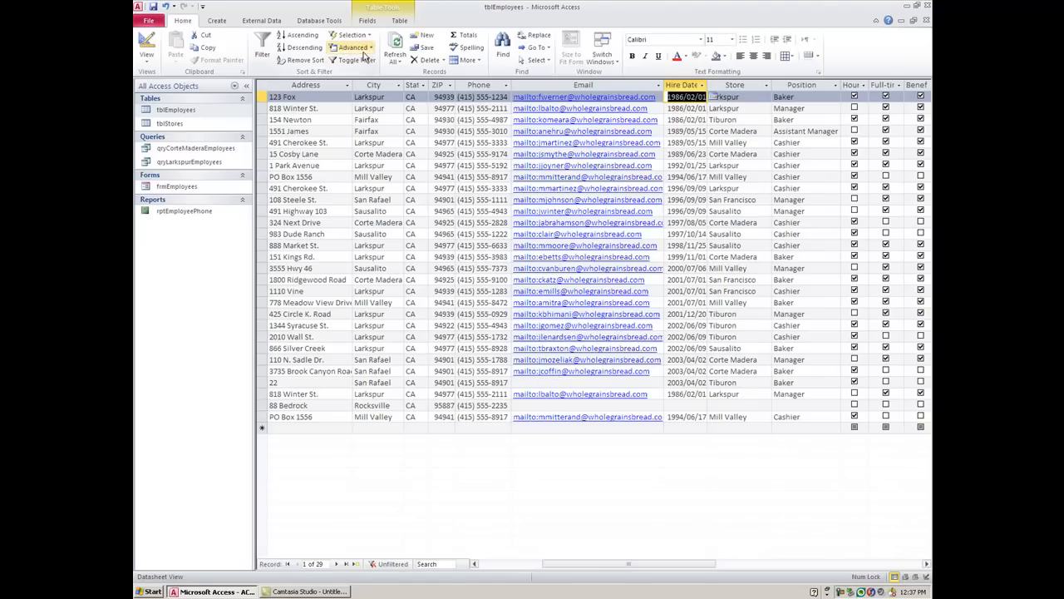
Set the Email criterion to 'Is not null' in the filter grid and apply it, leaving 27 records.
left_click(352, 48)
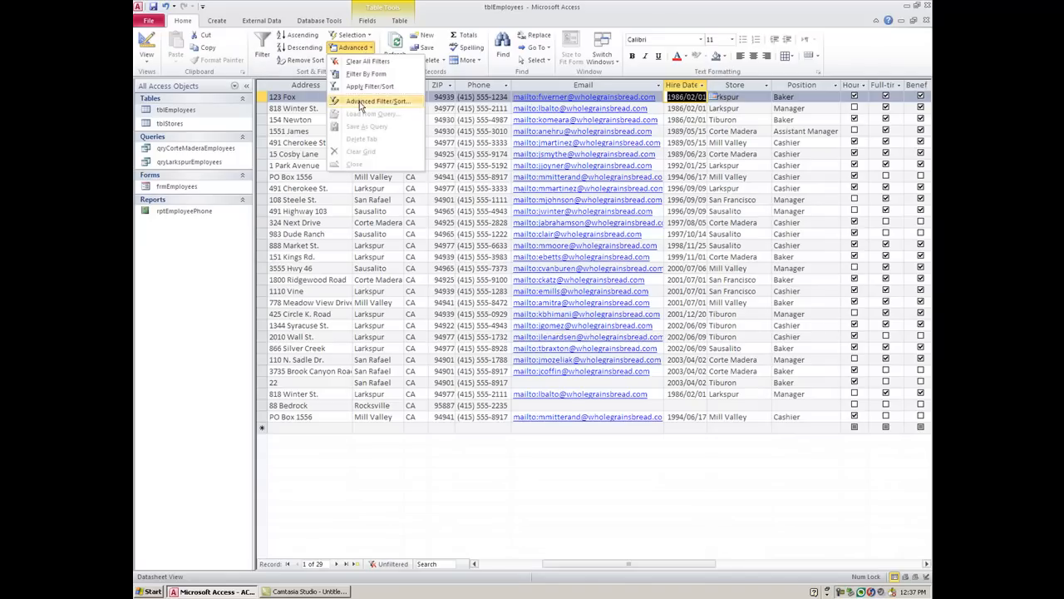
left_click(378, 100)
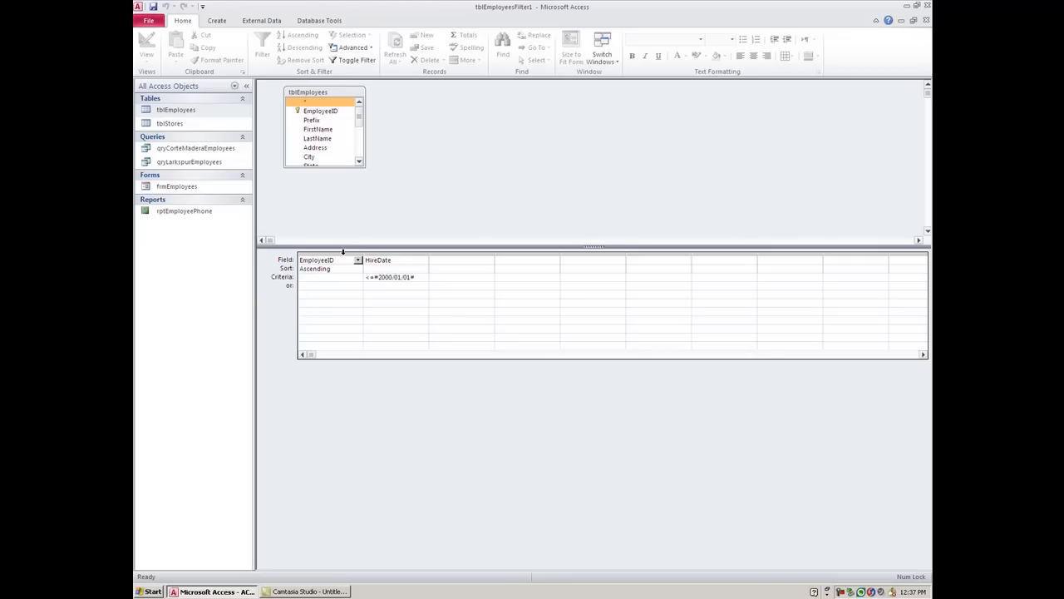
left_click(328, 260)
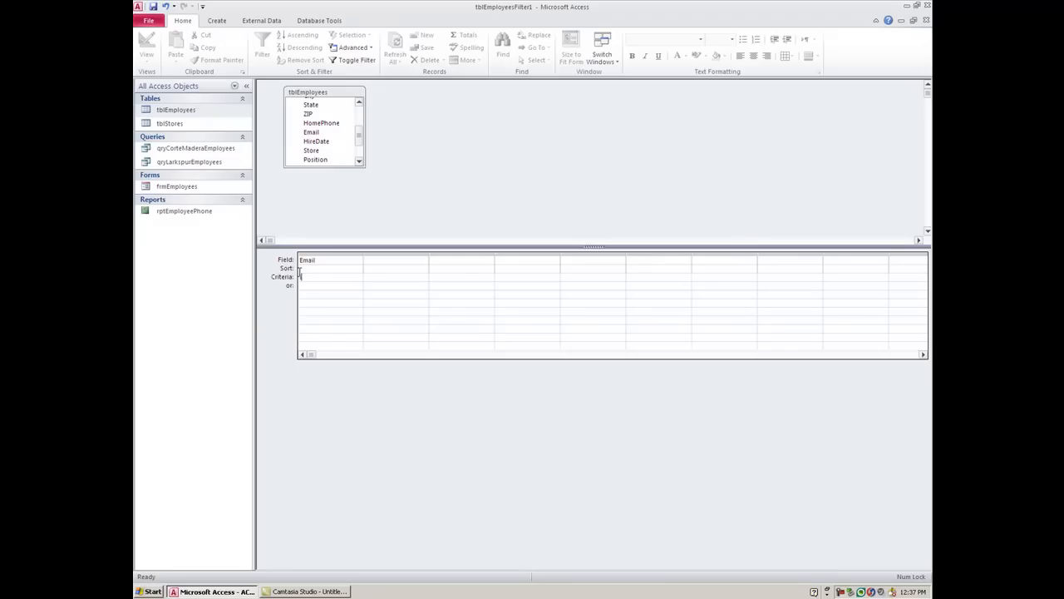
type("Is not")
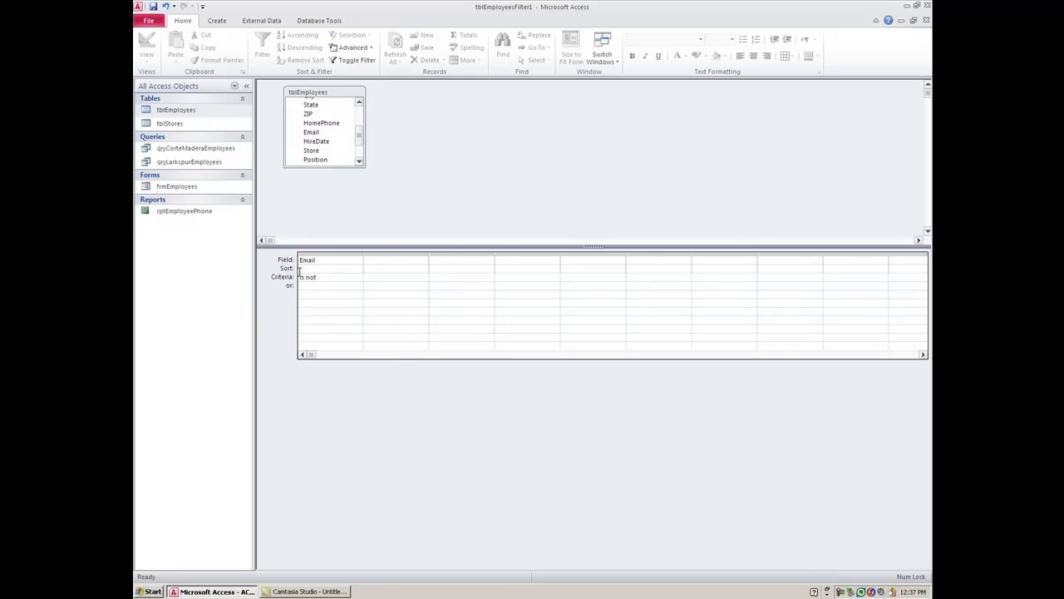
type("null")
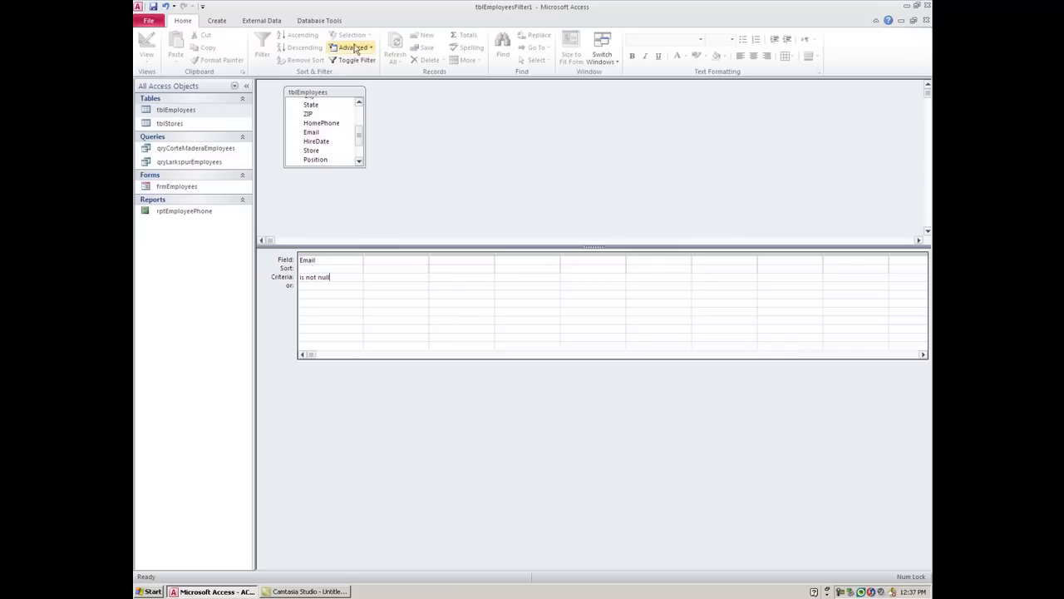
left_click(358, 60)
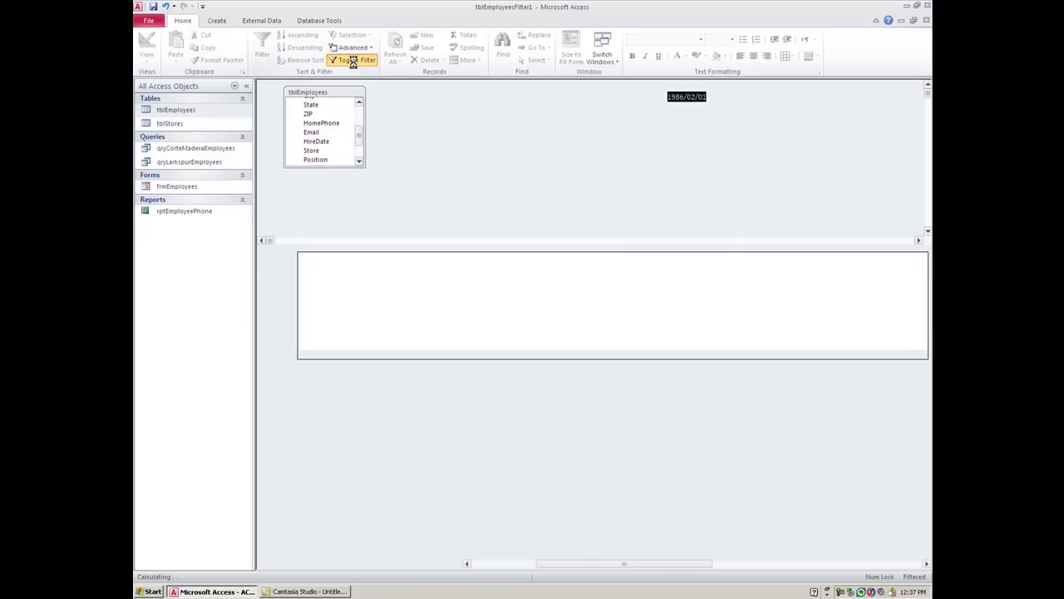
left_click(356, 60)
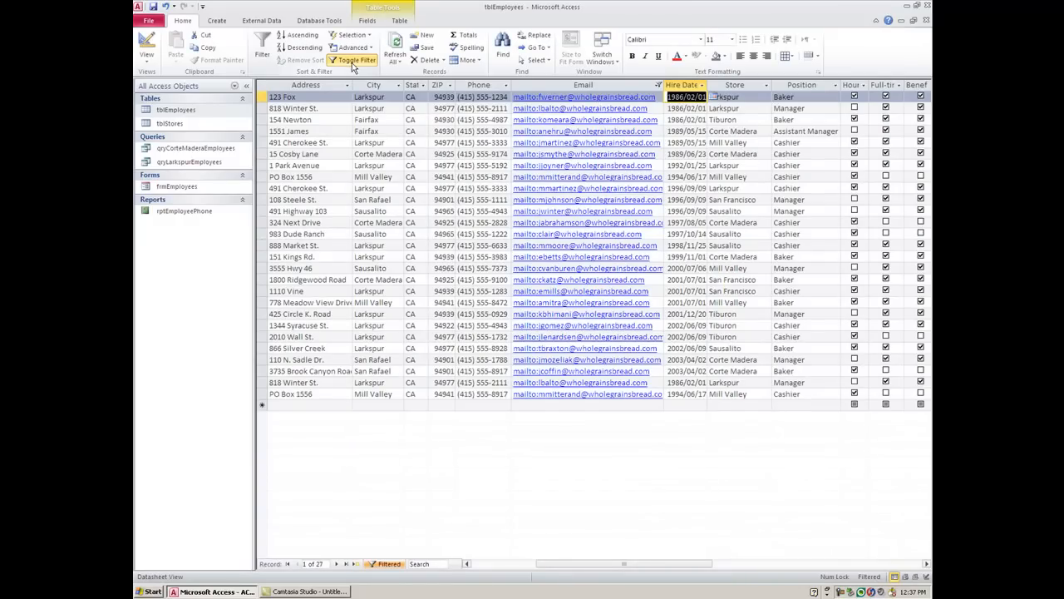
Switch the Email criterion to Is Null to show two employees, then unfilter to 29.
left_click(354, 60)
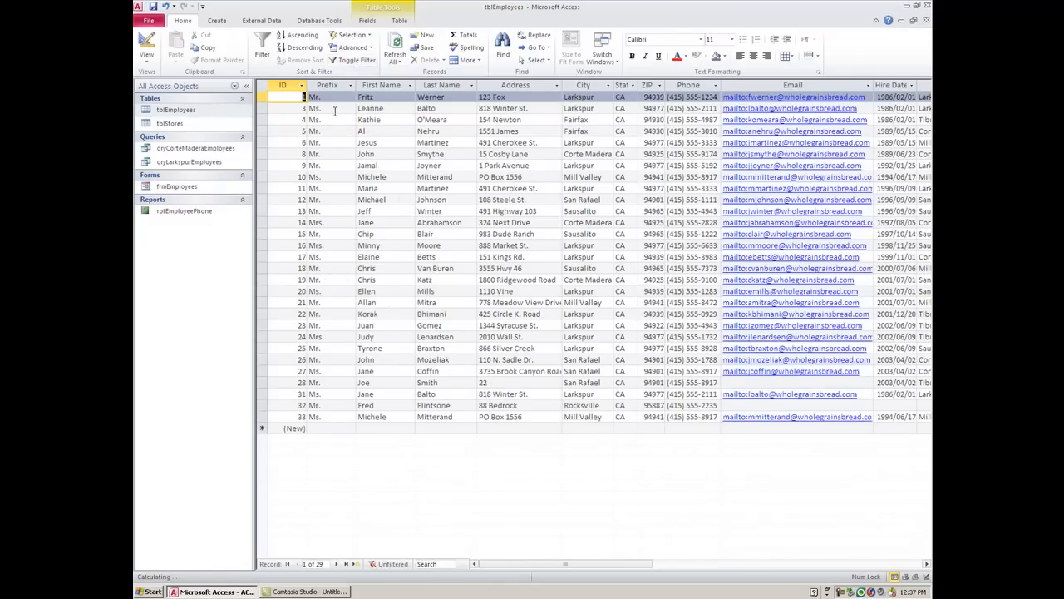
left_click(356, 60)
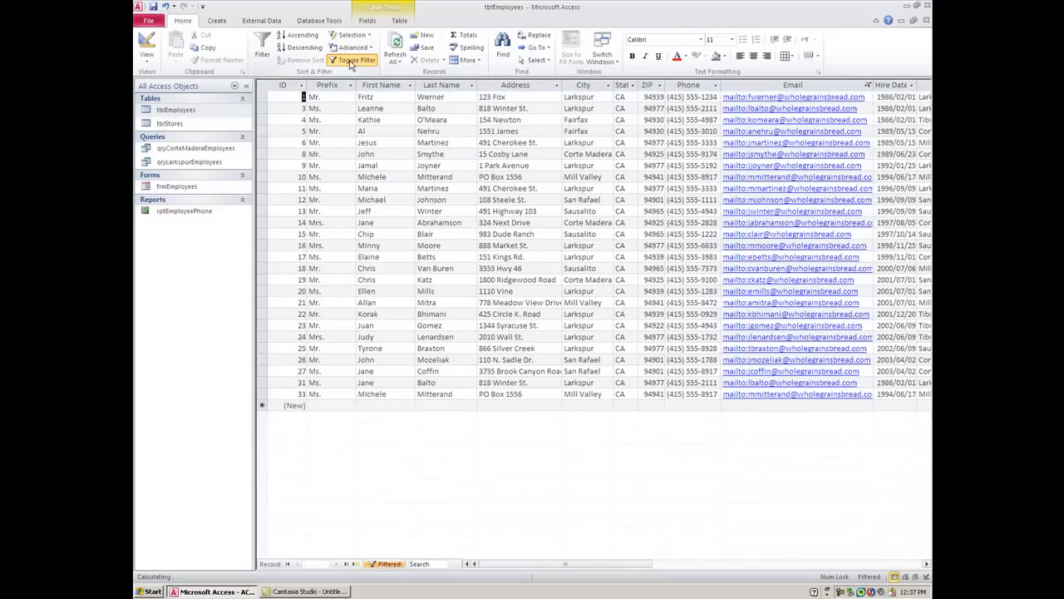
left_click(353, 48)
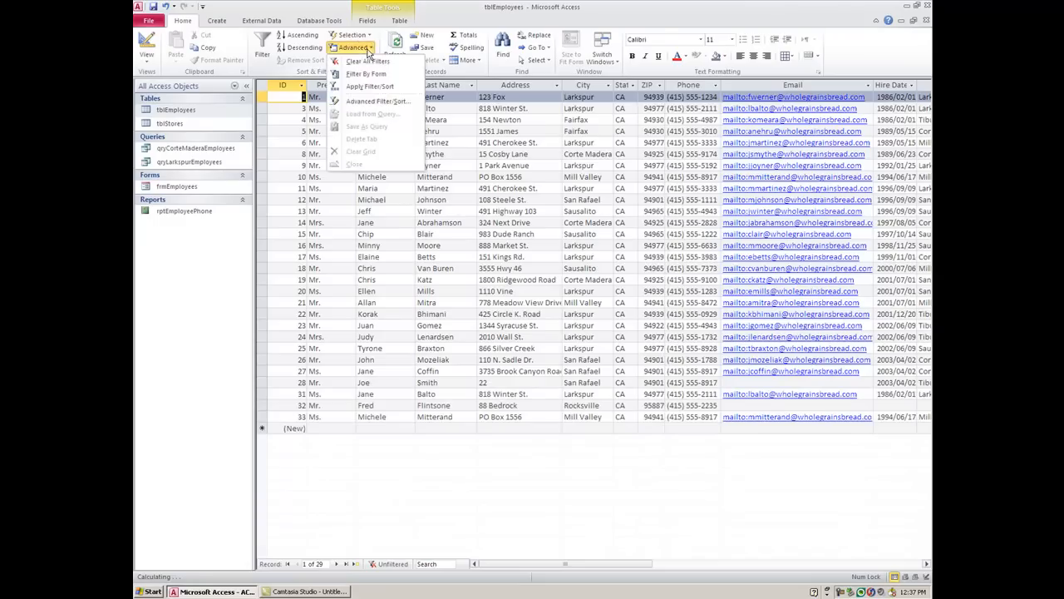
left_click(377, 100)
type("Is Null")
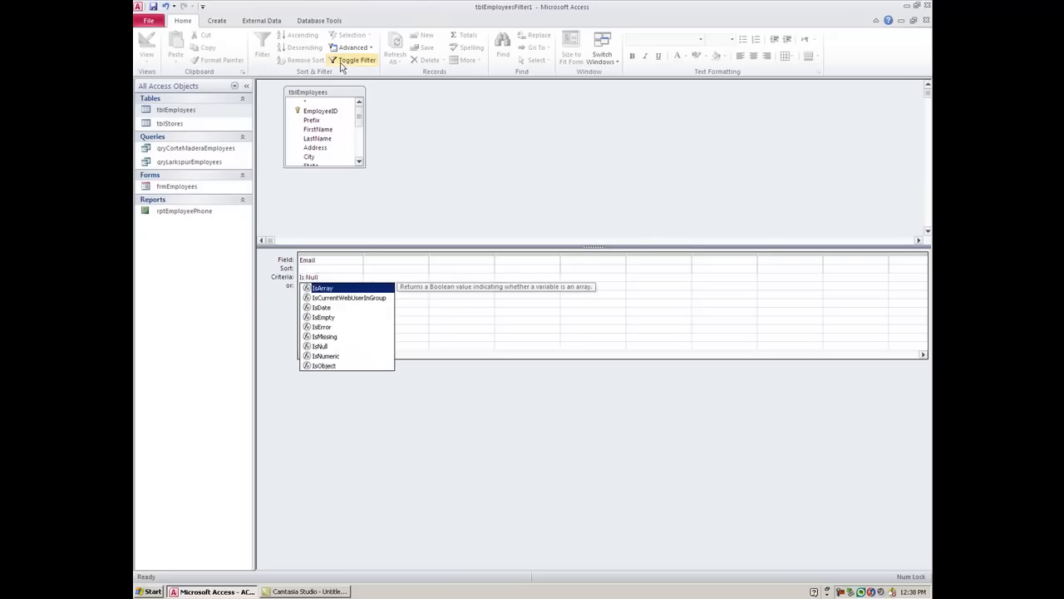
left_click(357, 60)
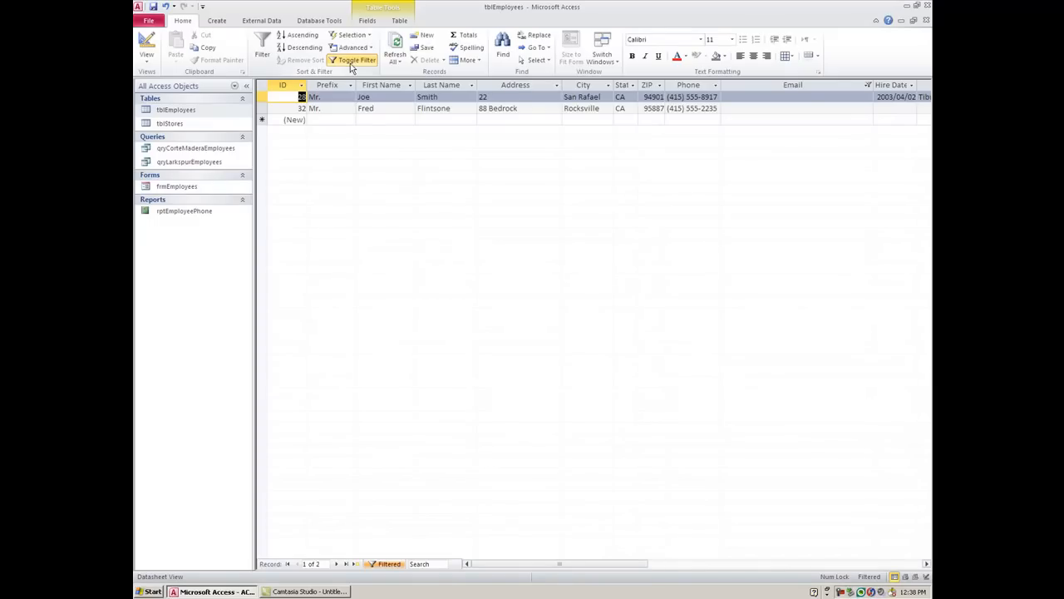
left_click(357, 60)
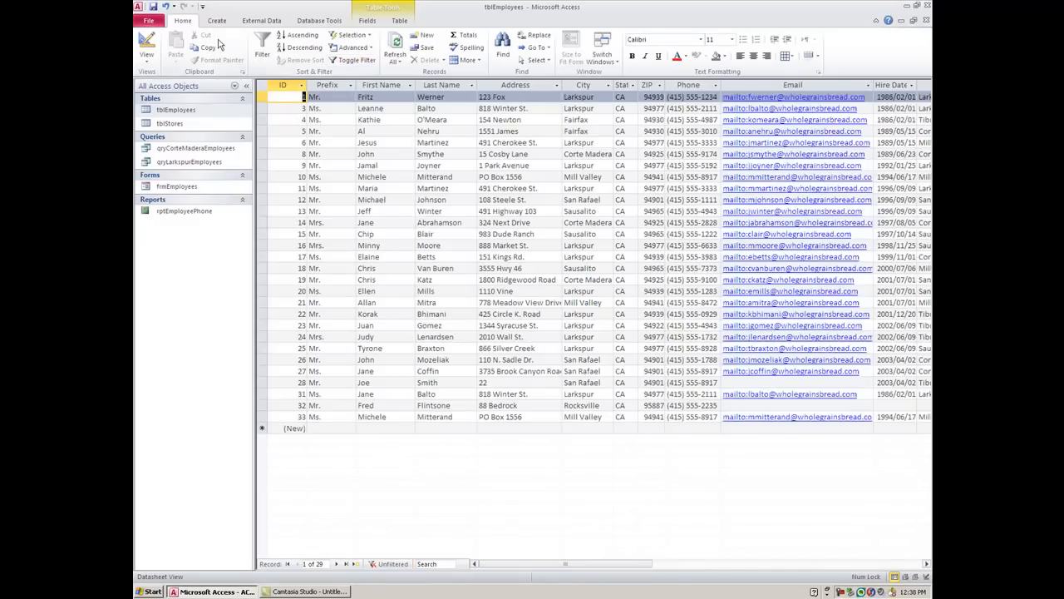
mouse_move(755, 328)
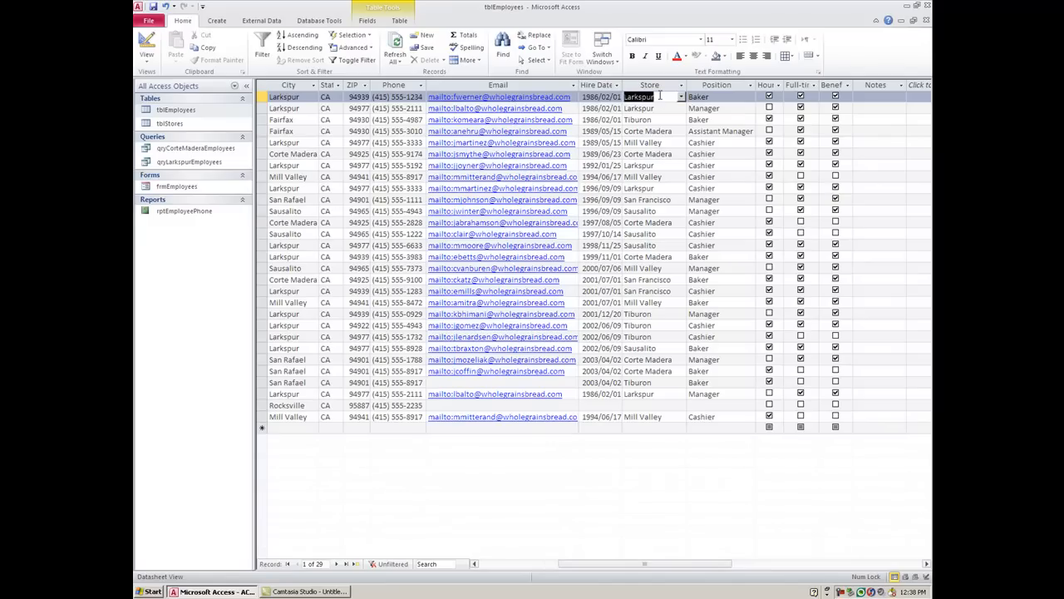
right_click(640, 97)
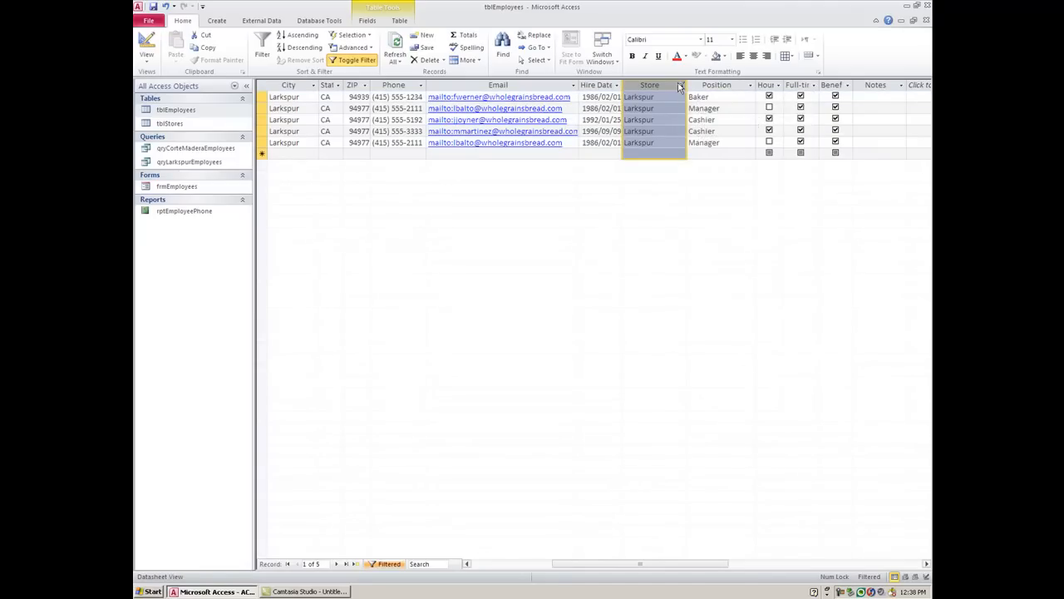
left_click(680, 85)
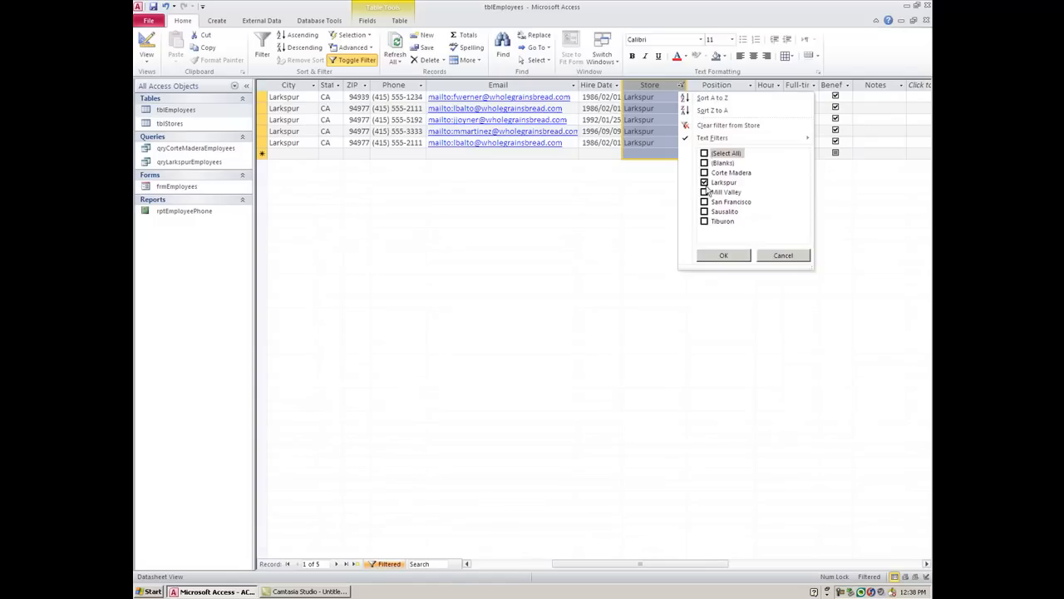
left_click(706, 202)
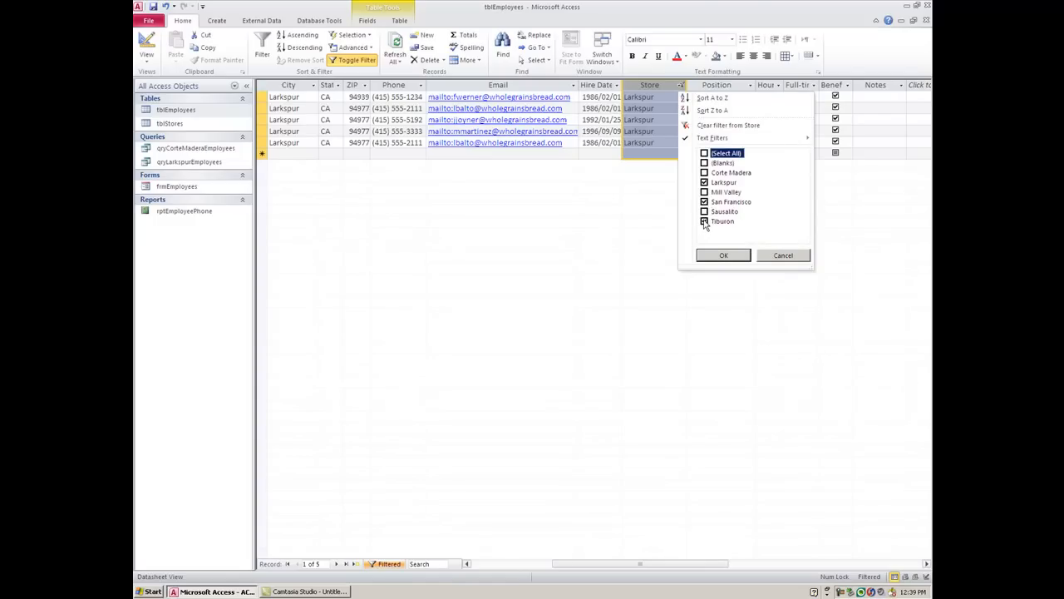
left_click(723, 255)
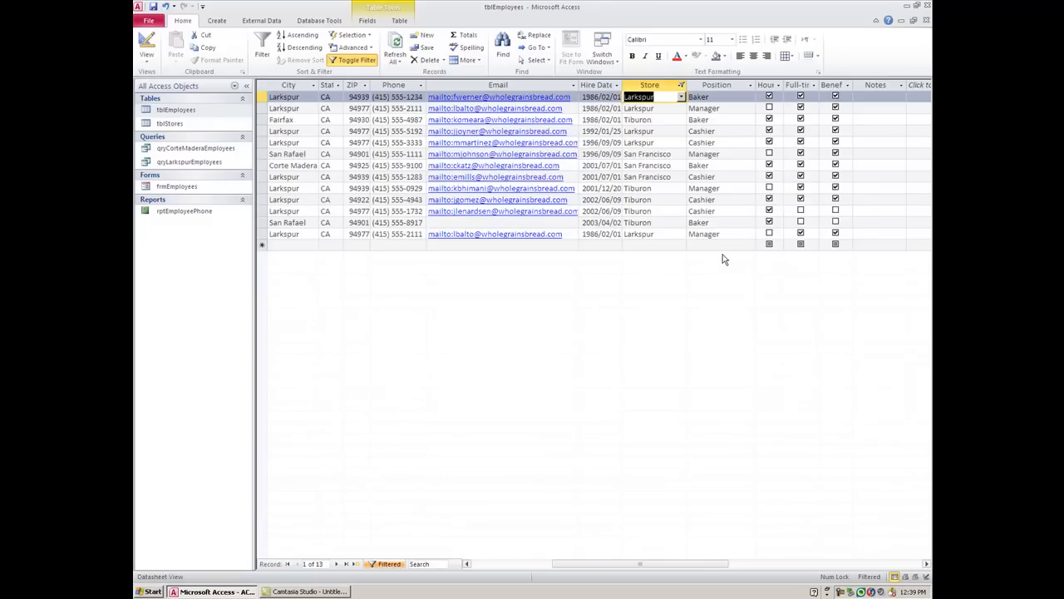
mouse_move(679, 212)
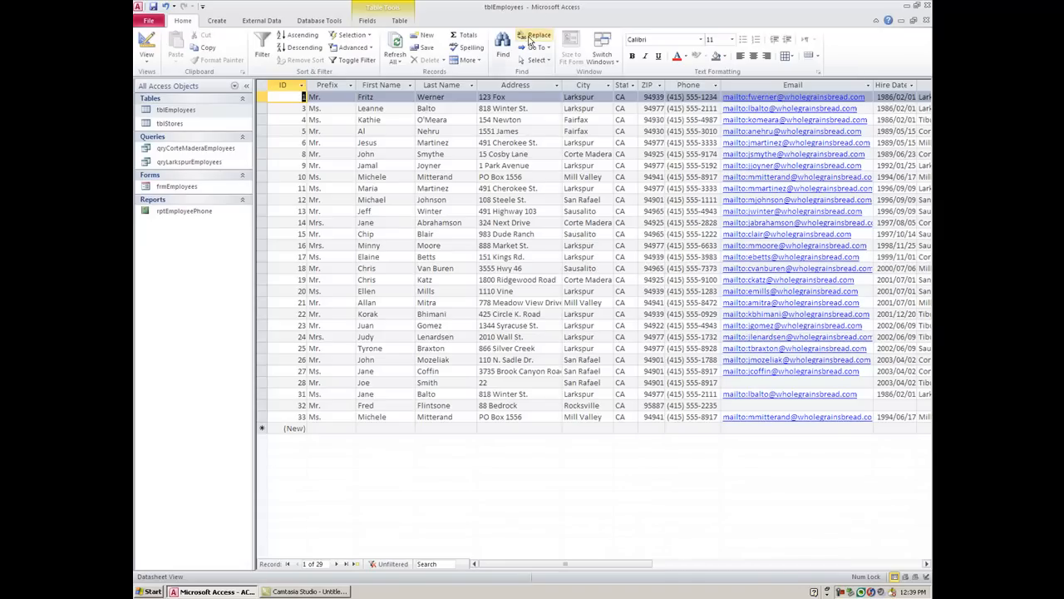
mouse_move(539, 35)
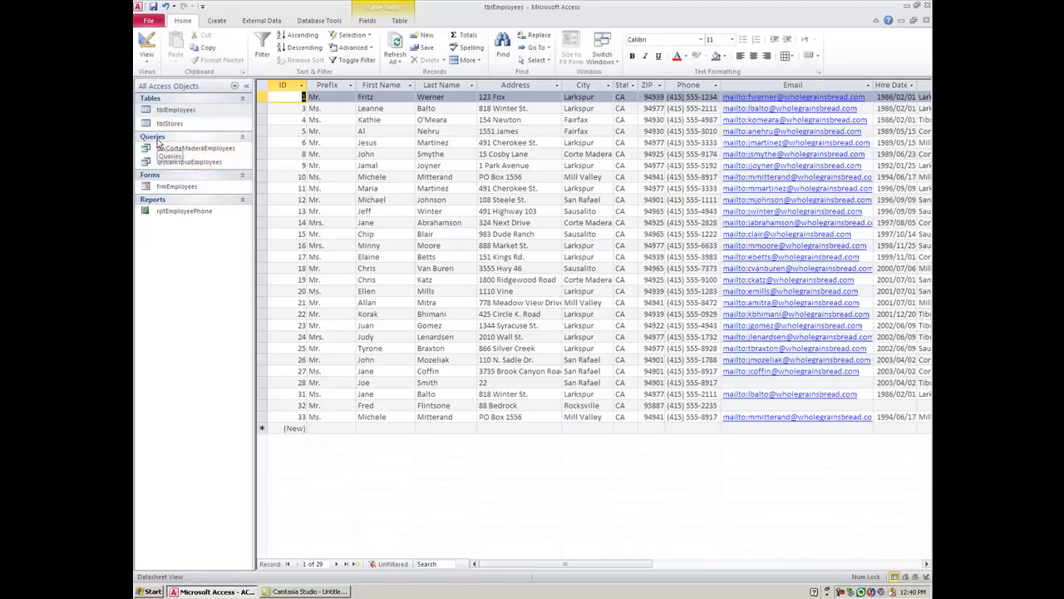
left_click(198, 148)
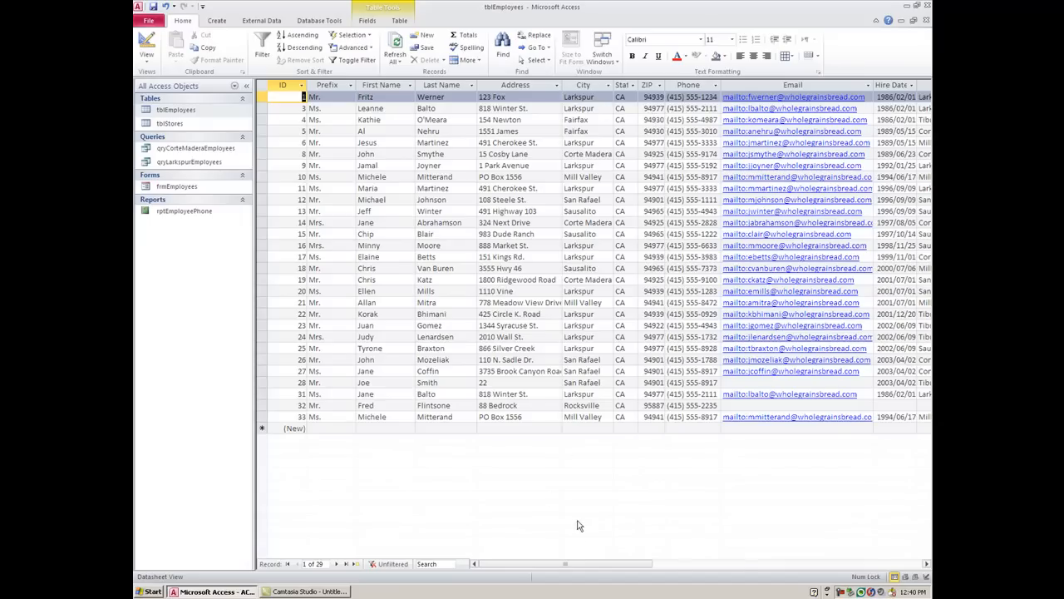
Apply a Position equals 'Cashier' text filter, leaving 12 records.
left_click_drag(540, 563, 657, 564)
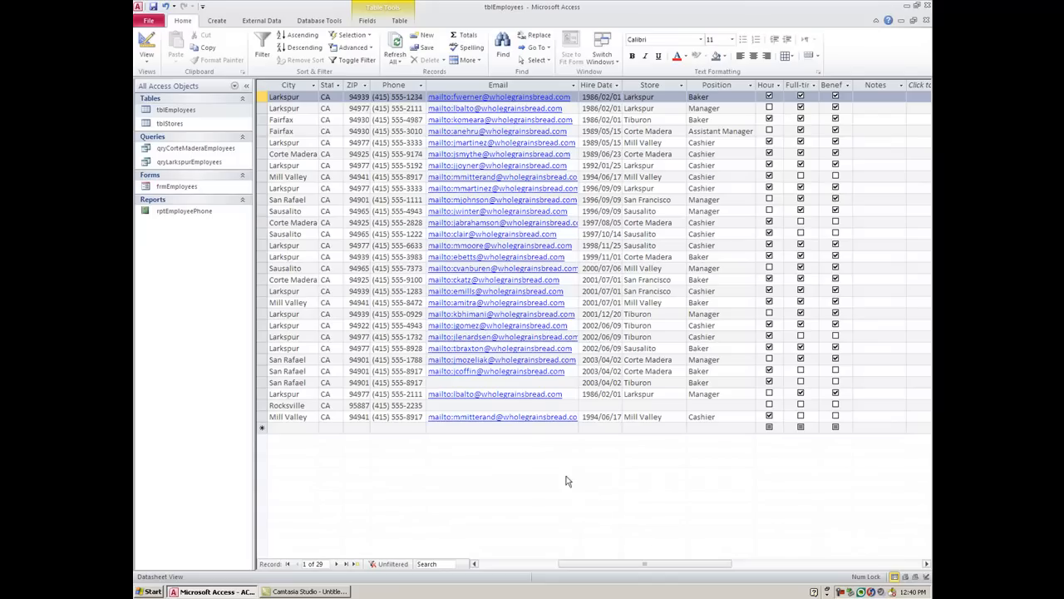
mouse_move(319, 420)
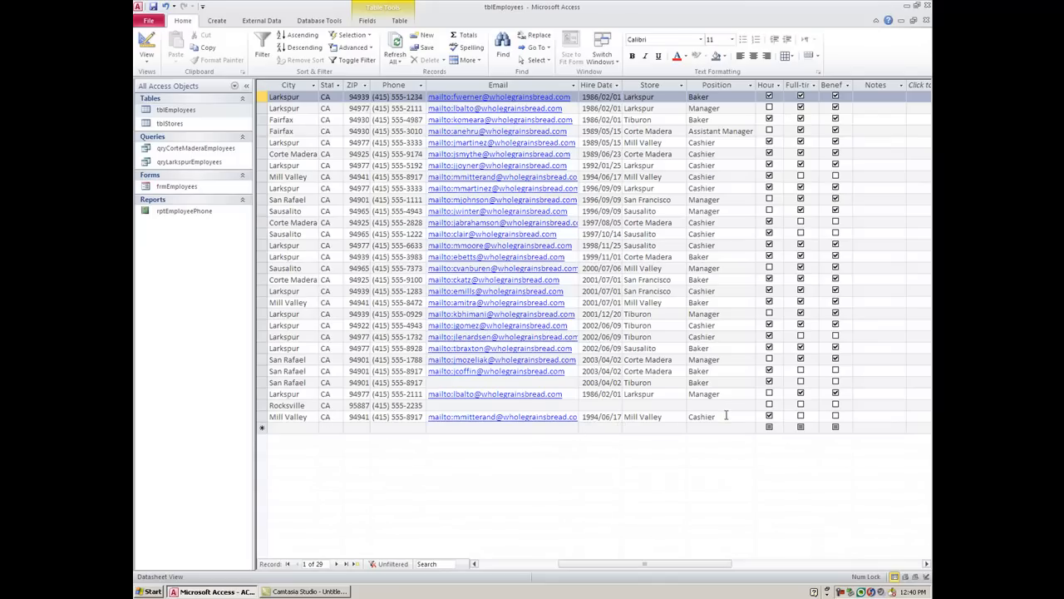
right_click(701, 415)
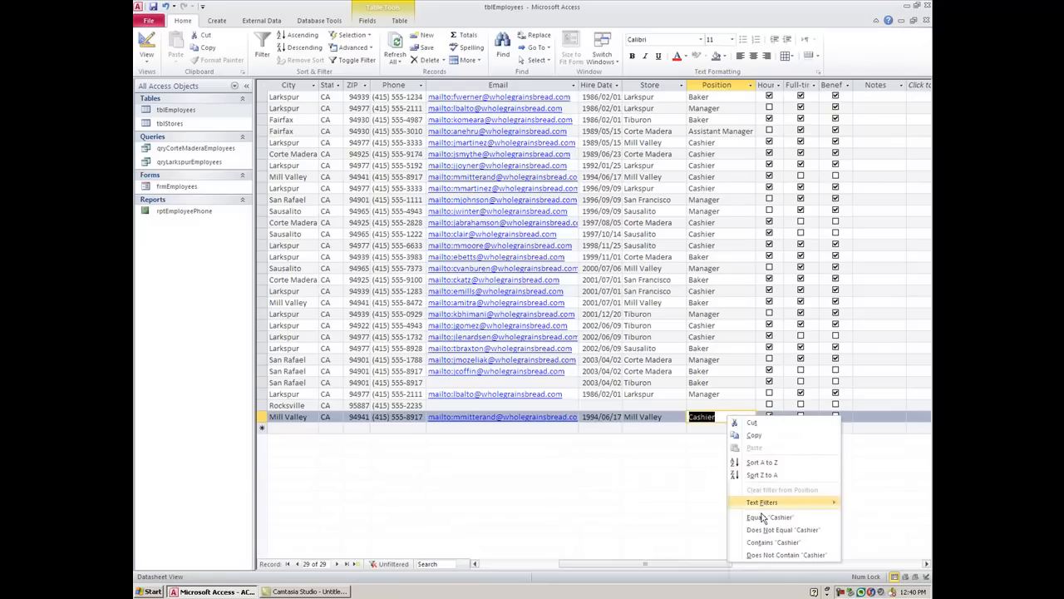
left_click(762, 501)
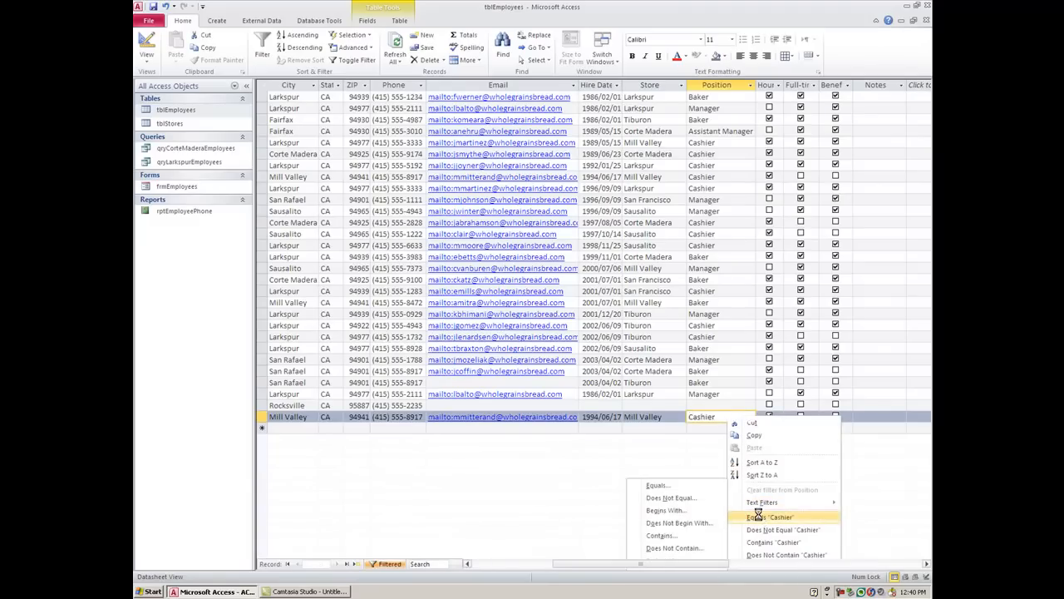
left_click(770, 516)
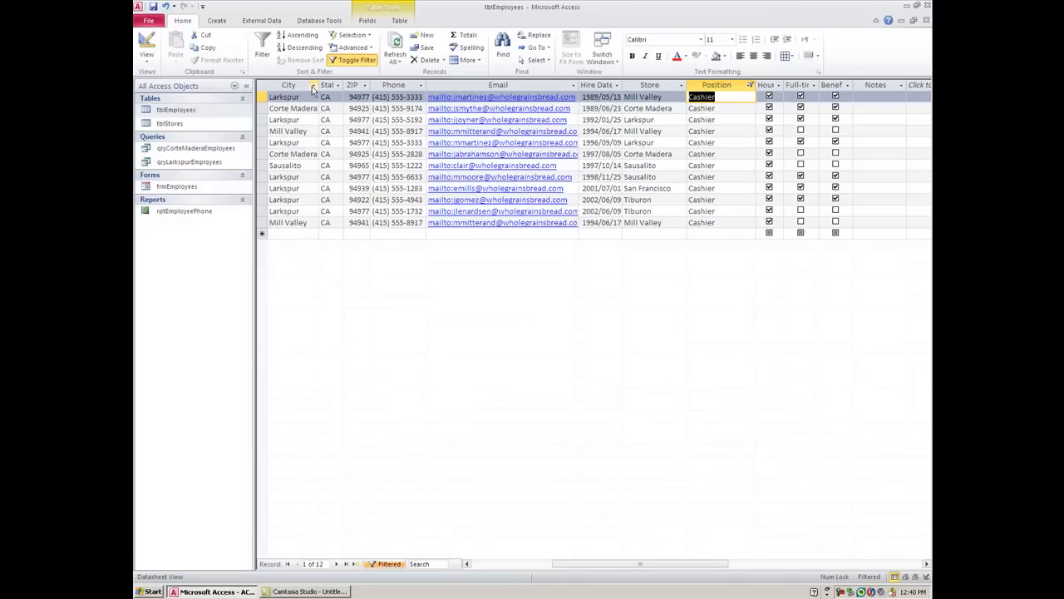
Restrict the City column filter to Mill Valley only, leaving two cashiers.
left_click(313, 84)
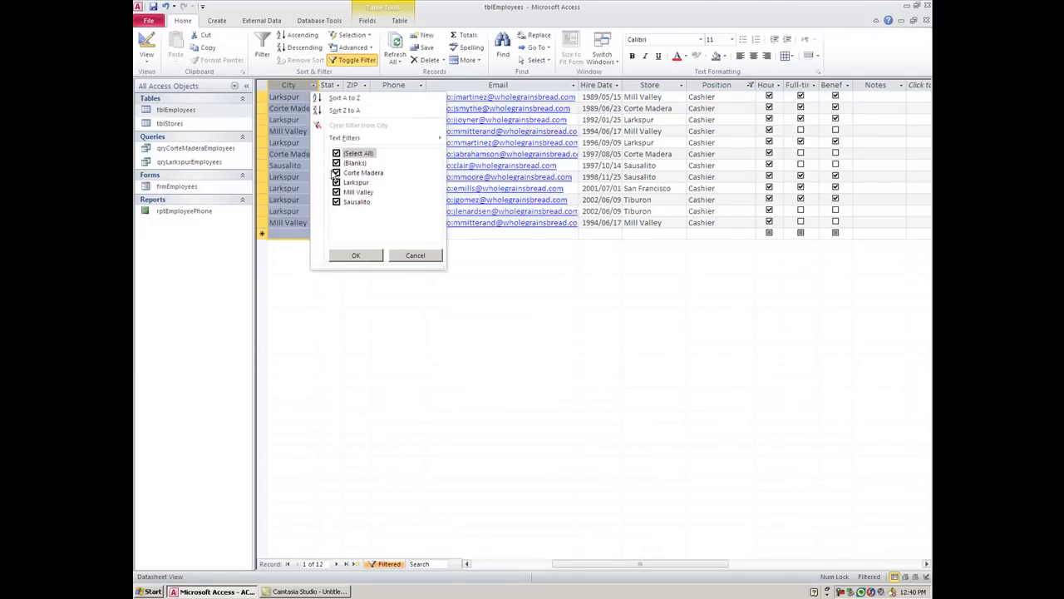
left_click(337, 153)
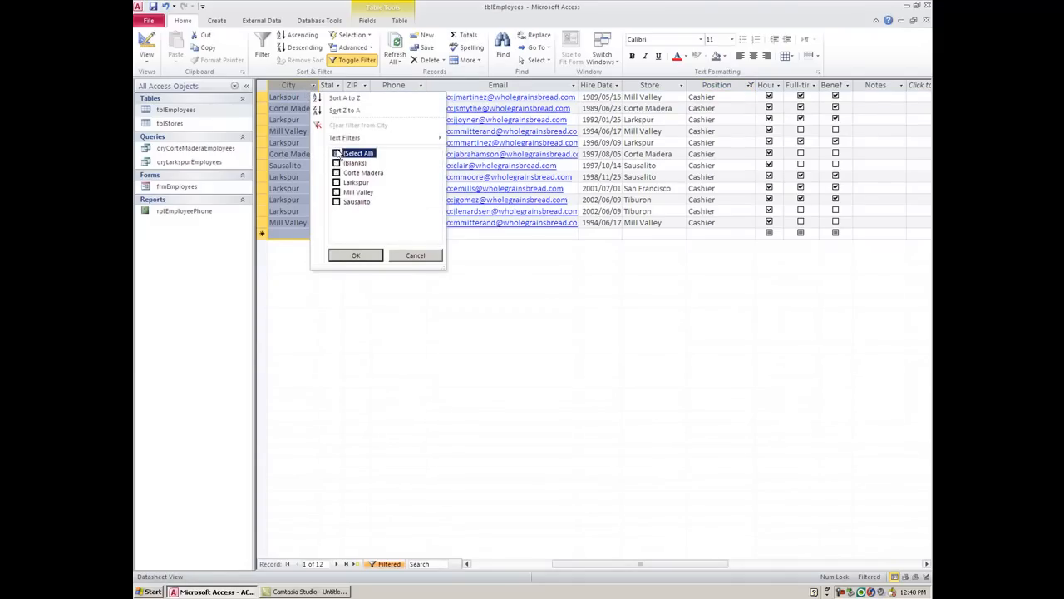
left_click(336, 182)
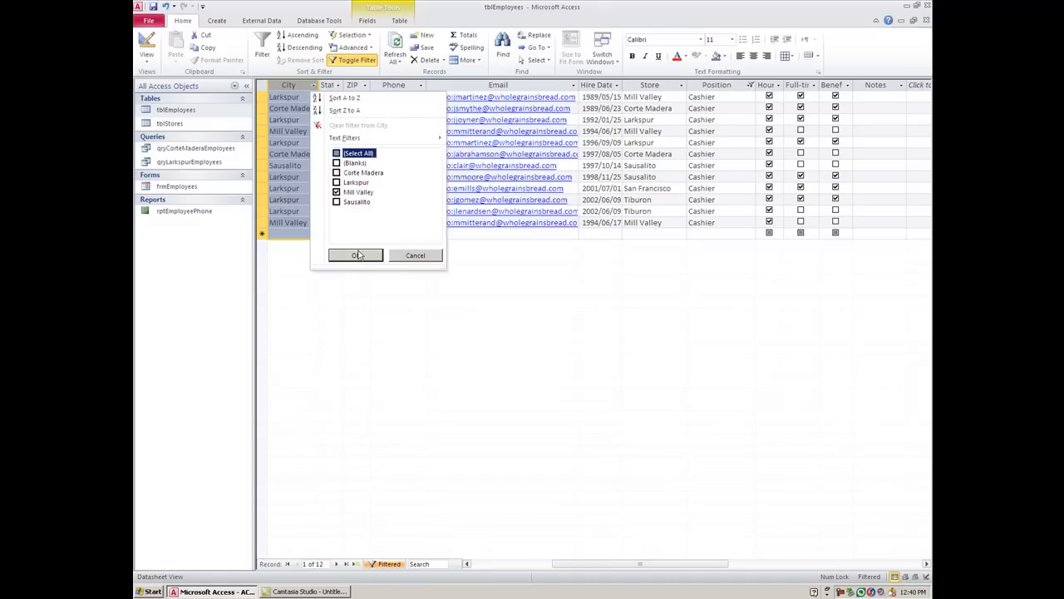
left_click(356, 256)
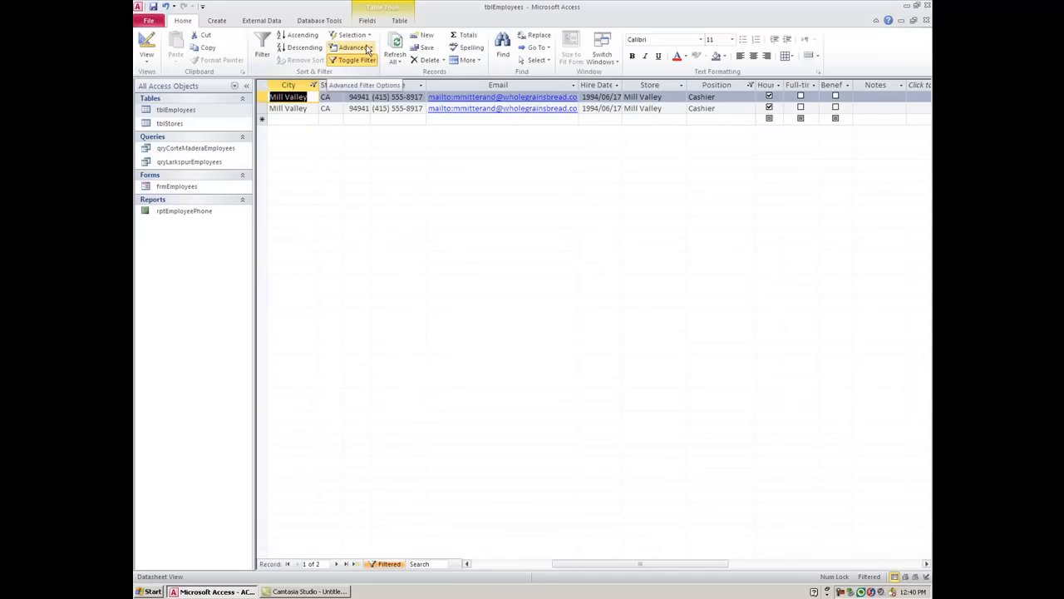
Apply the Cashier and Mill Valley filter, then reopen the Advanced Filter/Sort grid.
left_click(352, 48)
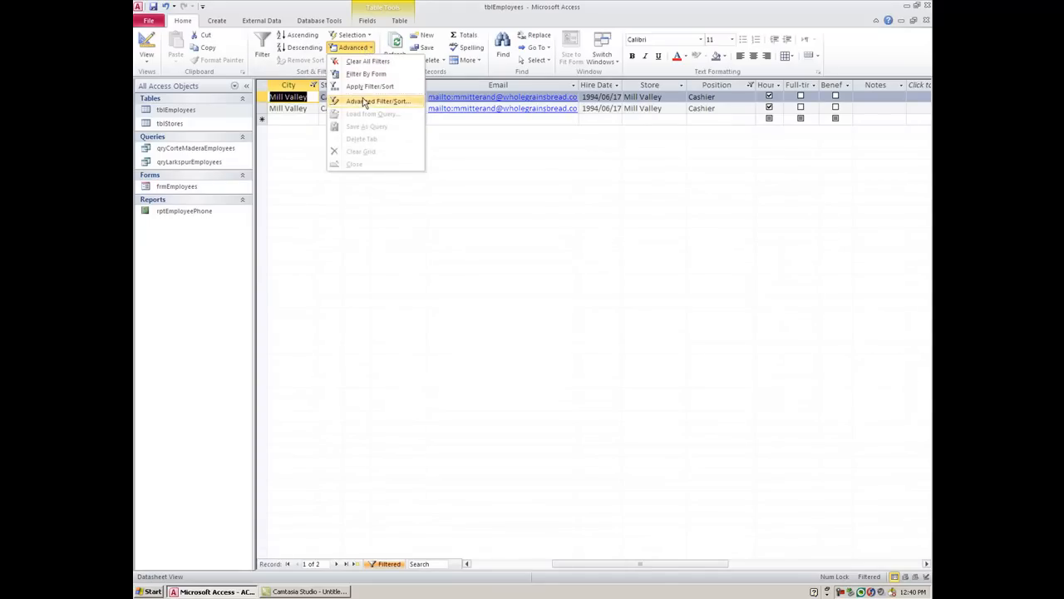
left_click(379, 101)
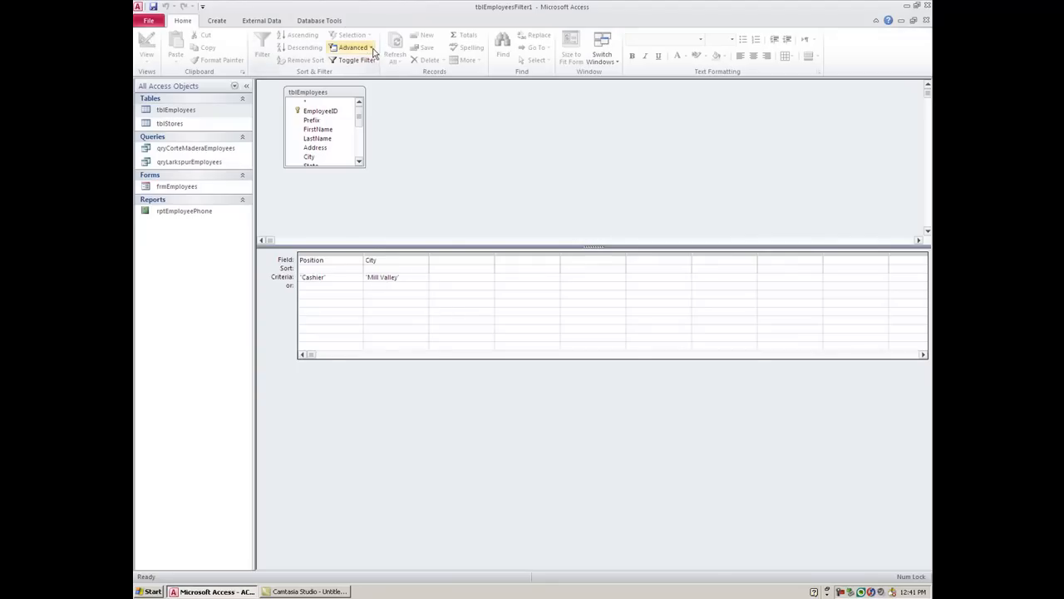
left_click(354, 48)
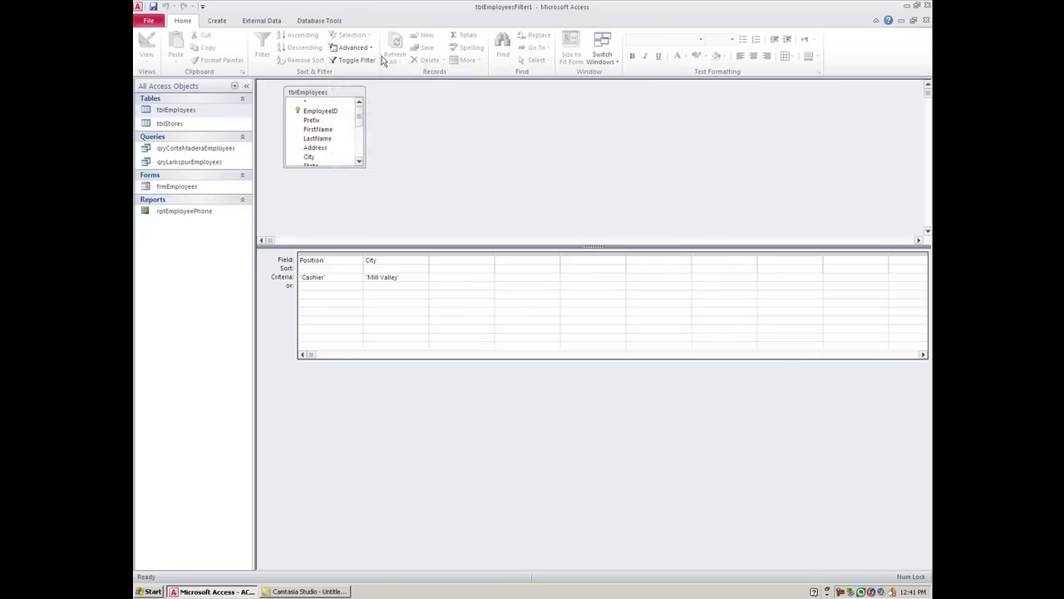
left_click(357, 60)
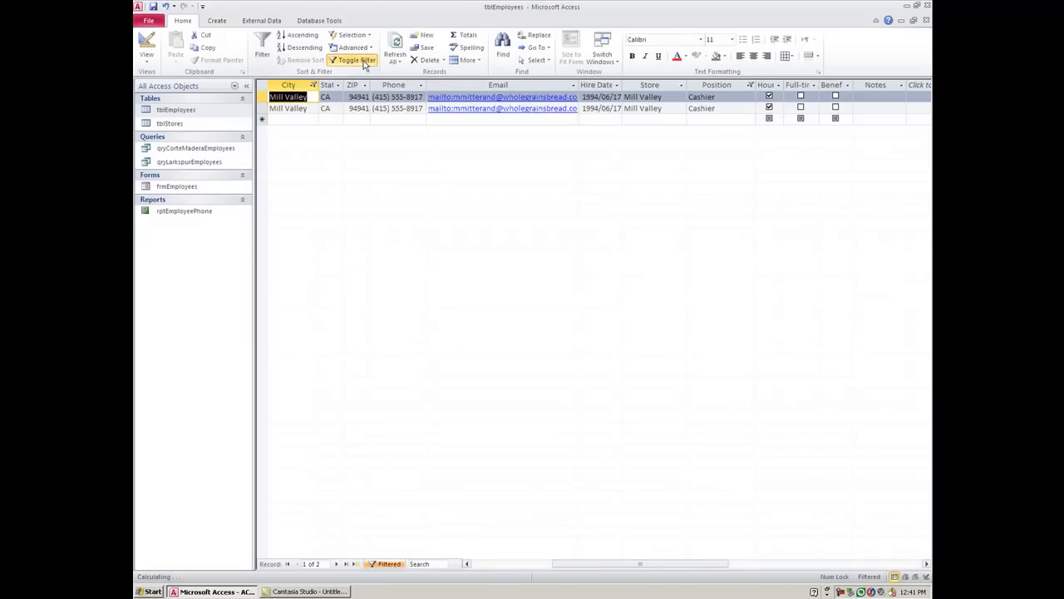
left_click(357, 60)
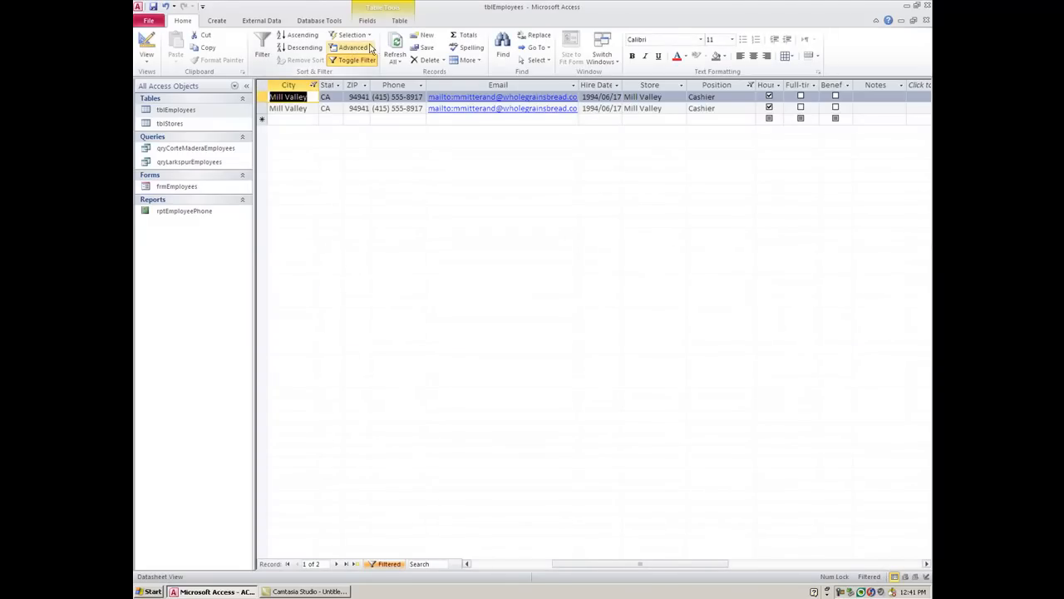
left_click(353, 47)
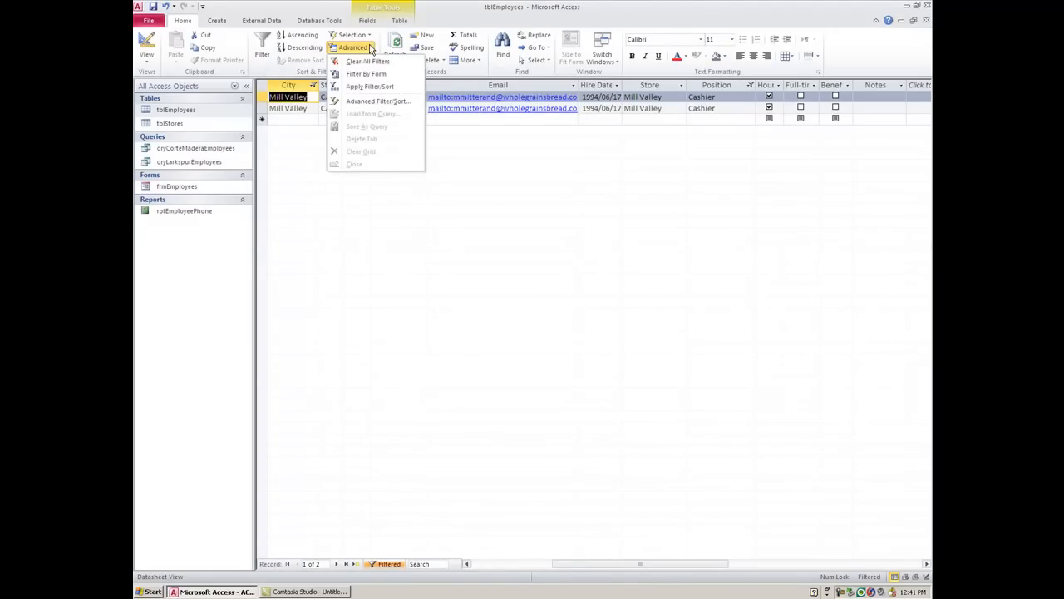
mouse_move(359, 128)
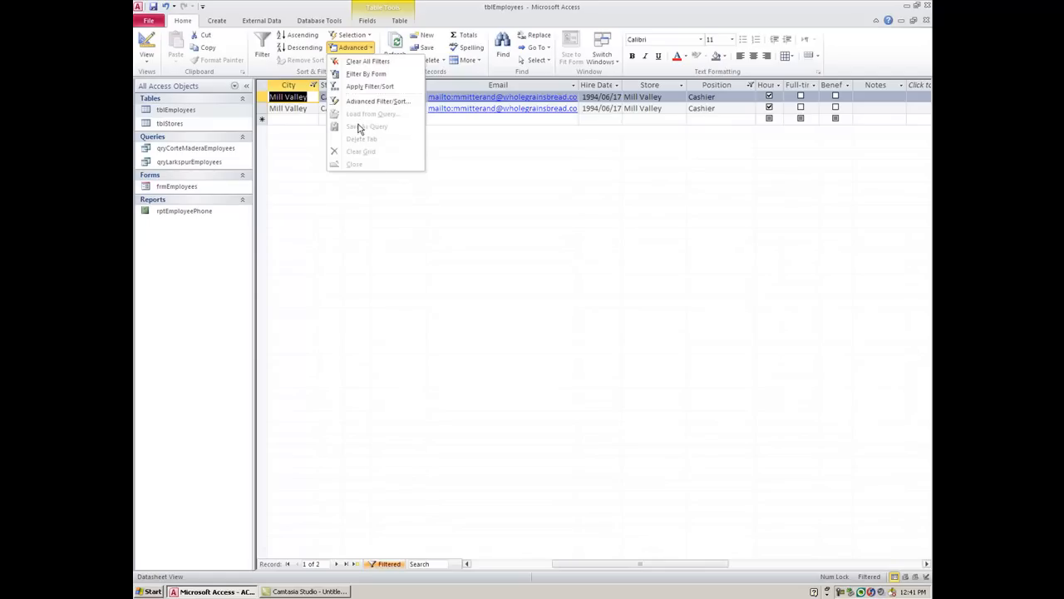
mouse_move(377, 100)
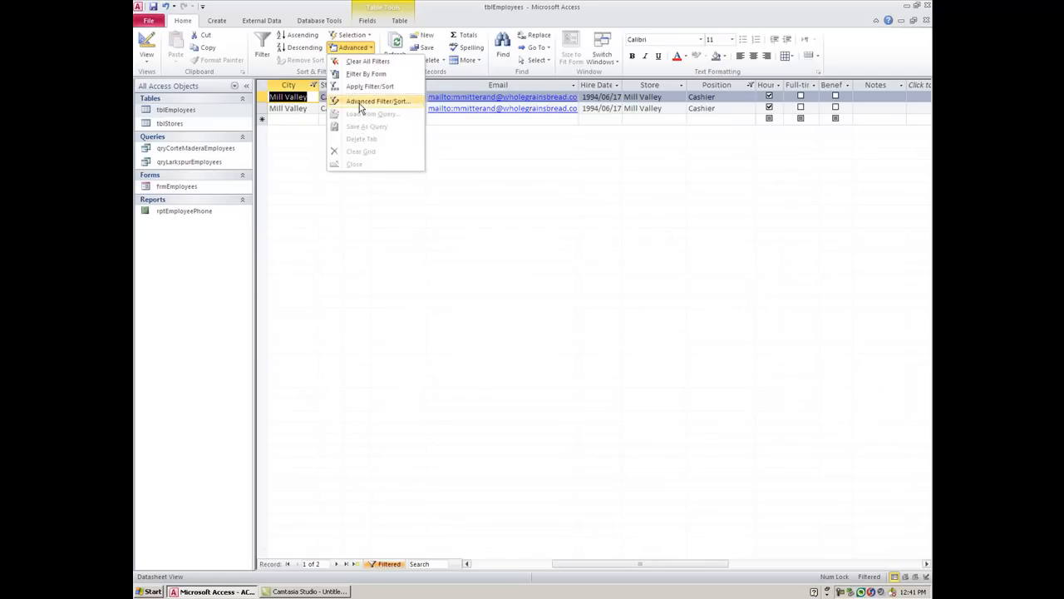
left_click(377, 100)
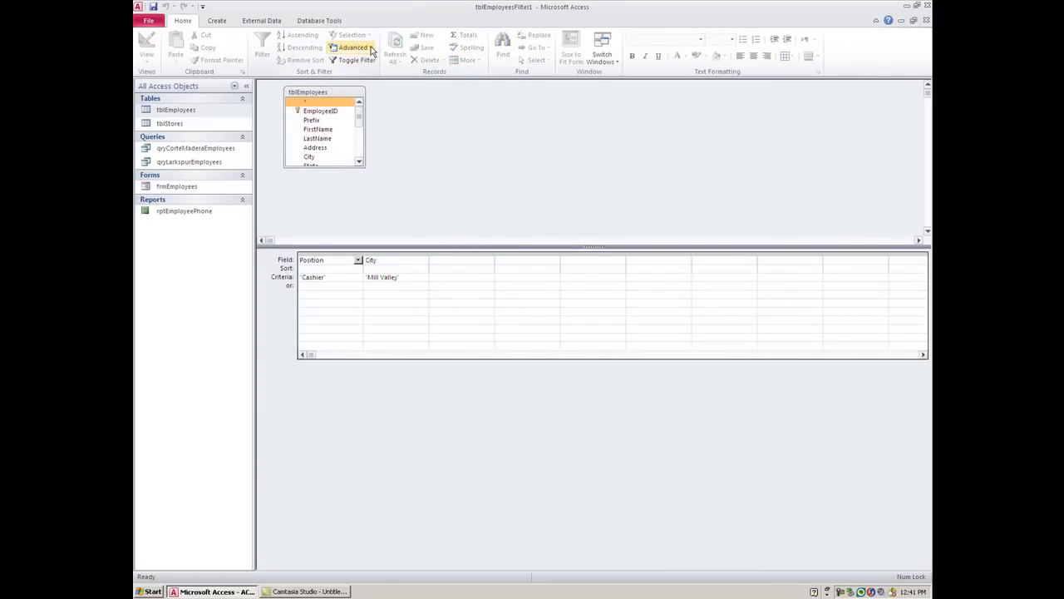
Save the filter as query 'cashmillvall', close the grid and reapply the filter.
left_click(353, 47)
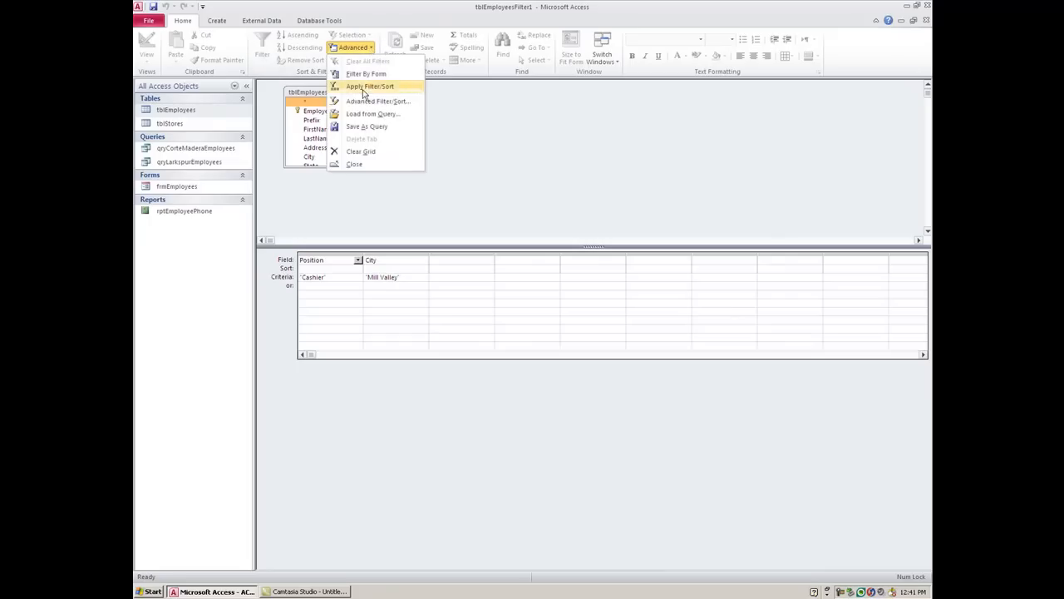
left_click(366, 126)
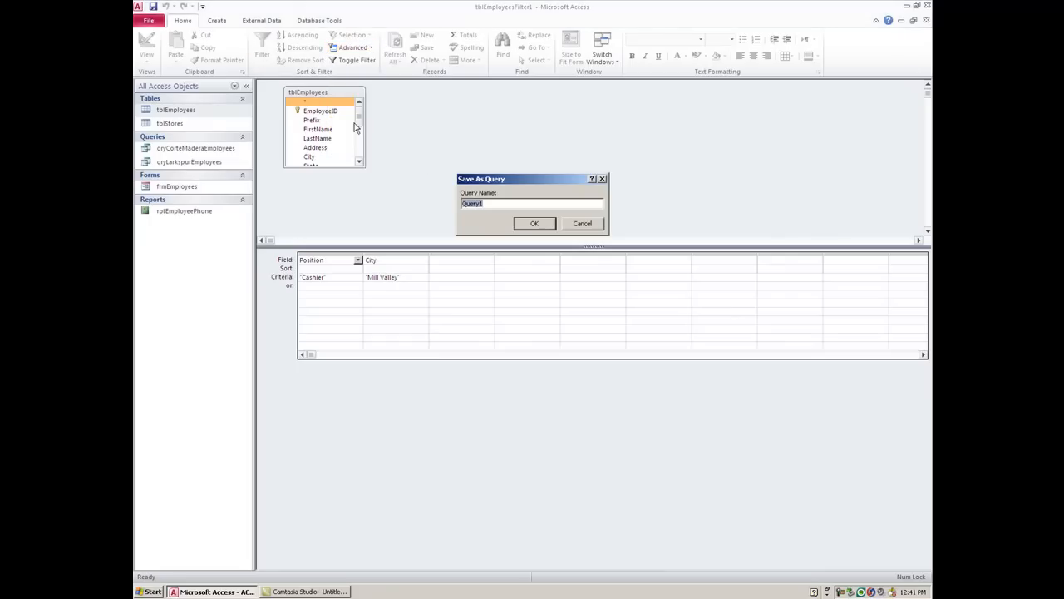
type("Cas")
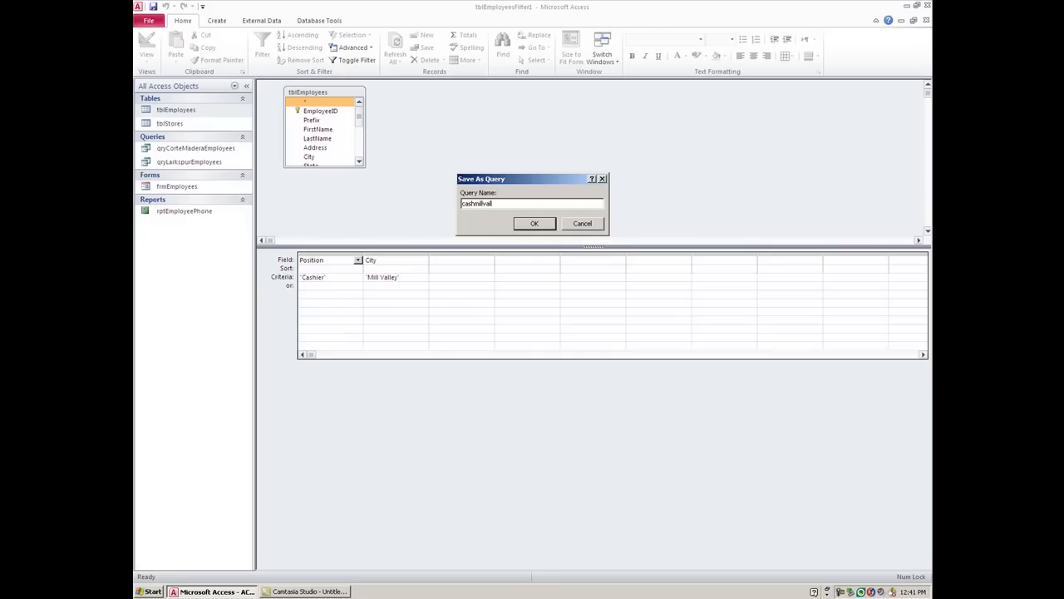
left_click(534, 223)
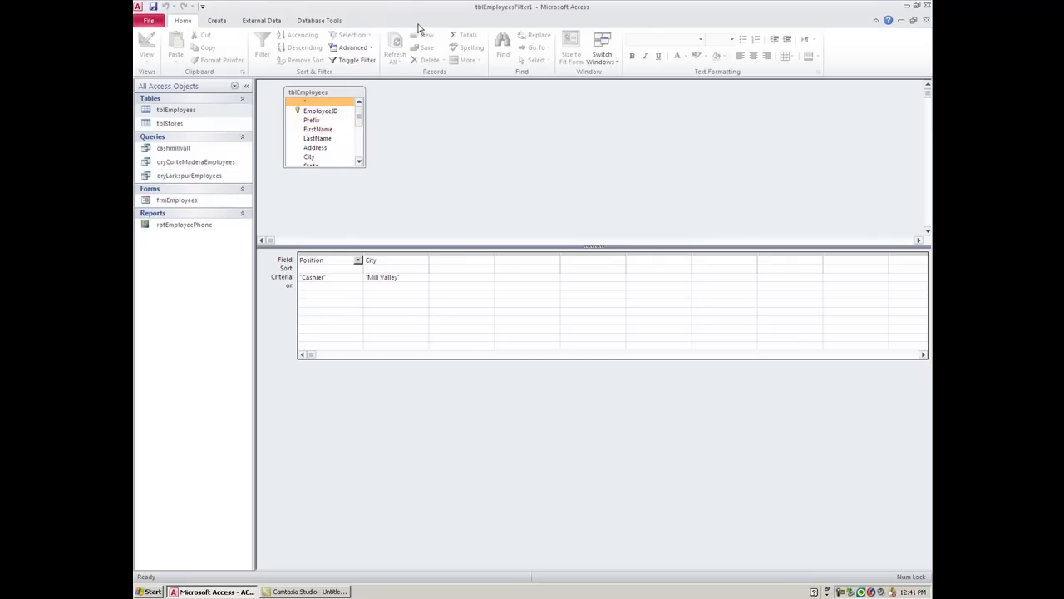
left_click(356, 60)
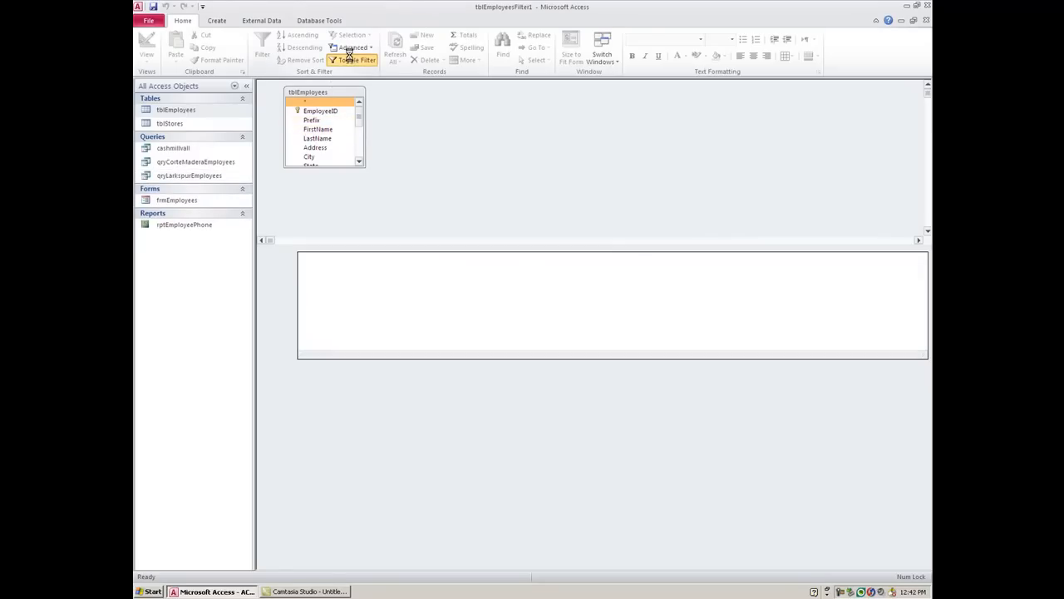
left_click(357, 60)
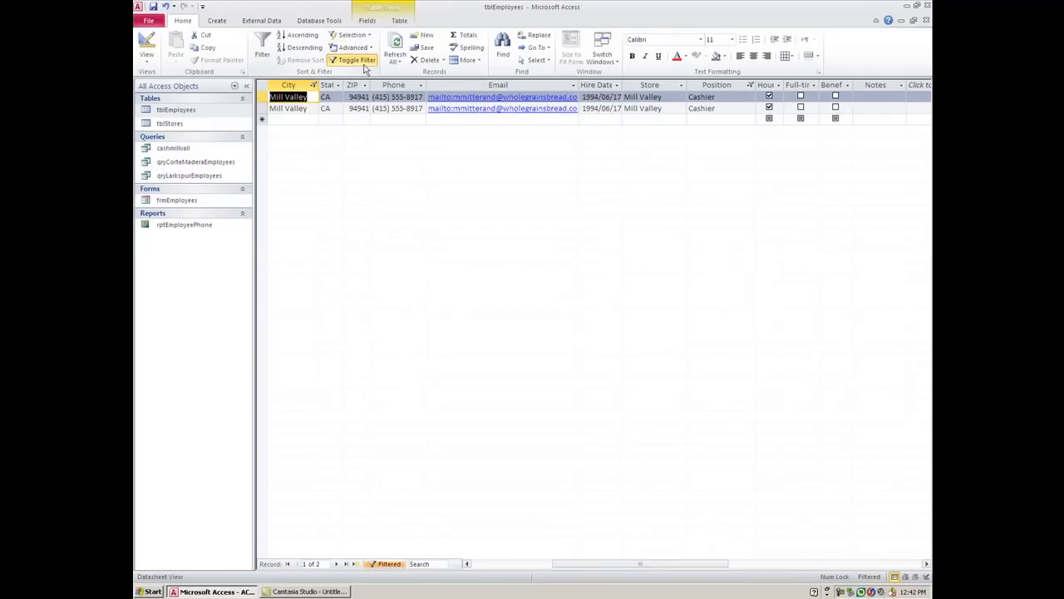
Unfilter tblEmployees to 29 records, open the cashmillvall query, then return to the table.
left_click(356, 60)
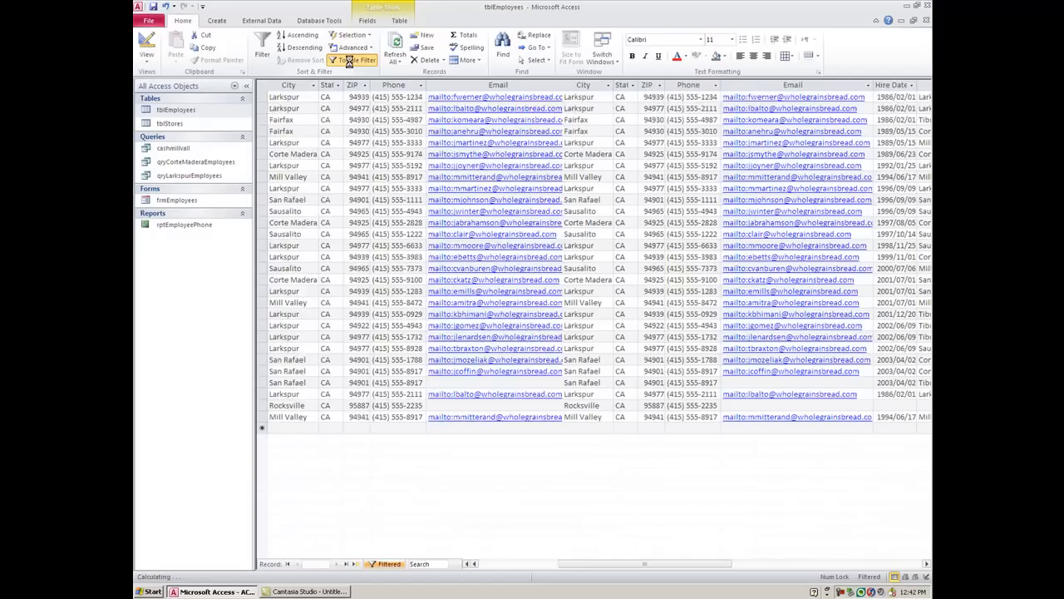
left_click(358, 60)
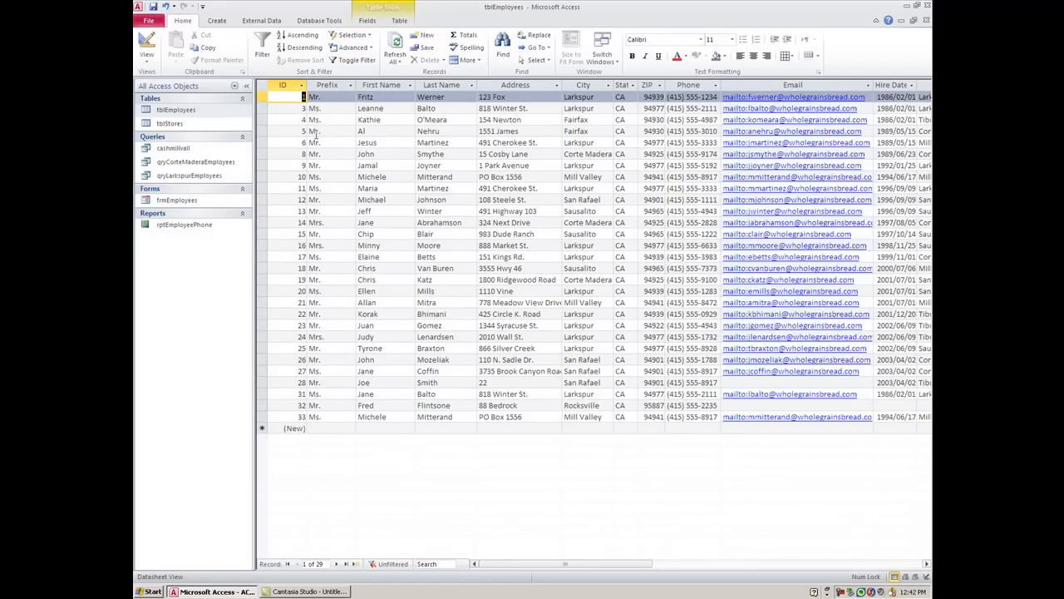
left_click(173, 148)
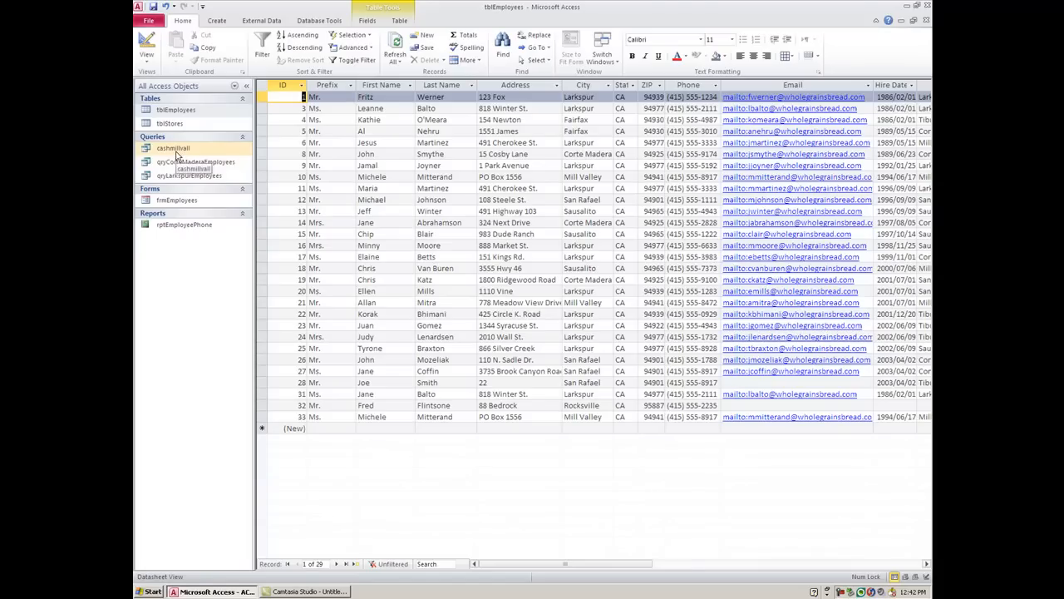
double_click(173, 147)
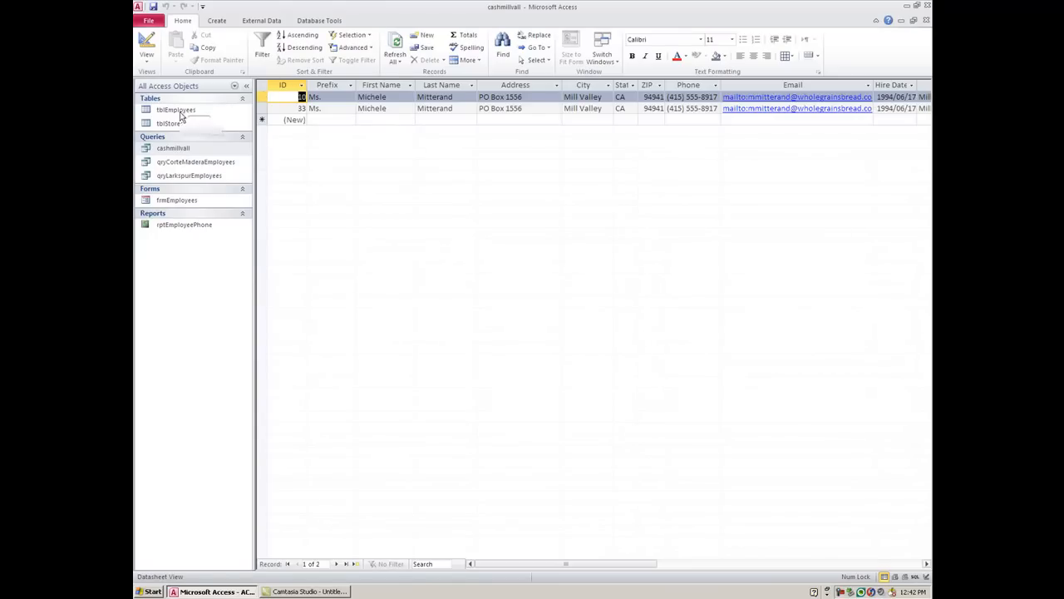
left_click(176, 109)
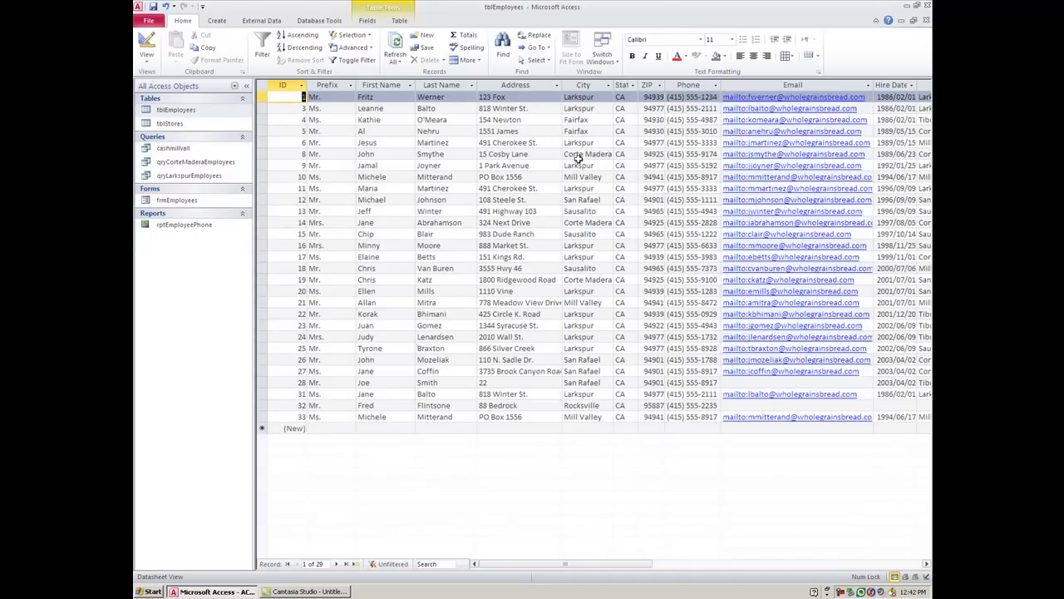
left_click(176, 201)
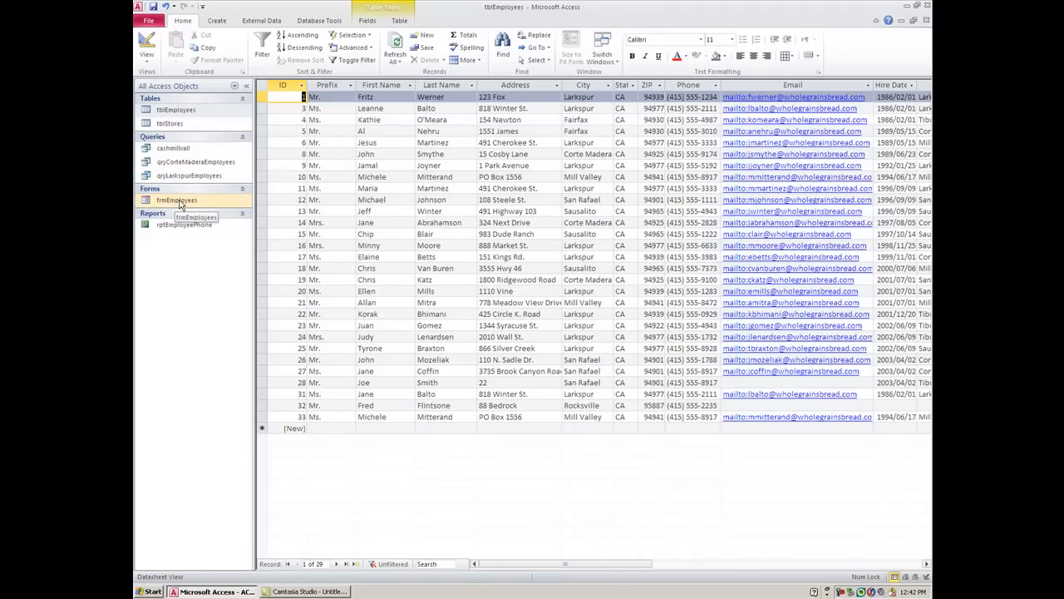
mouse_move(202, 206)
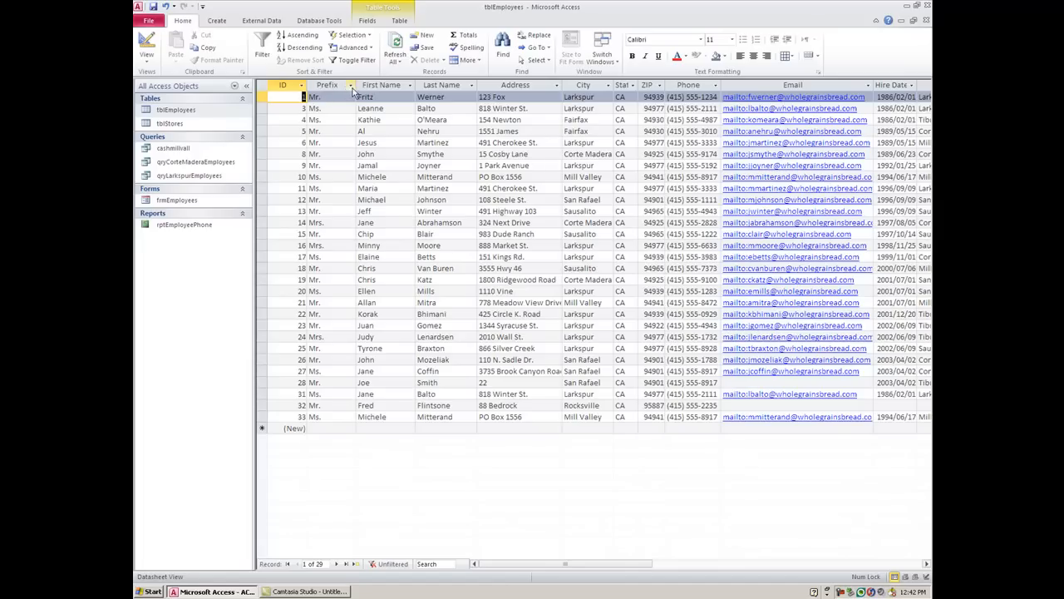
right_click(381, 84)
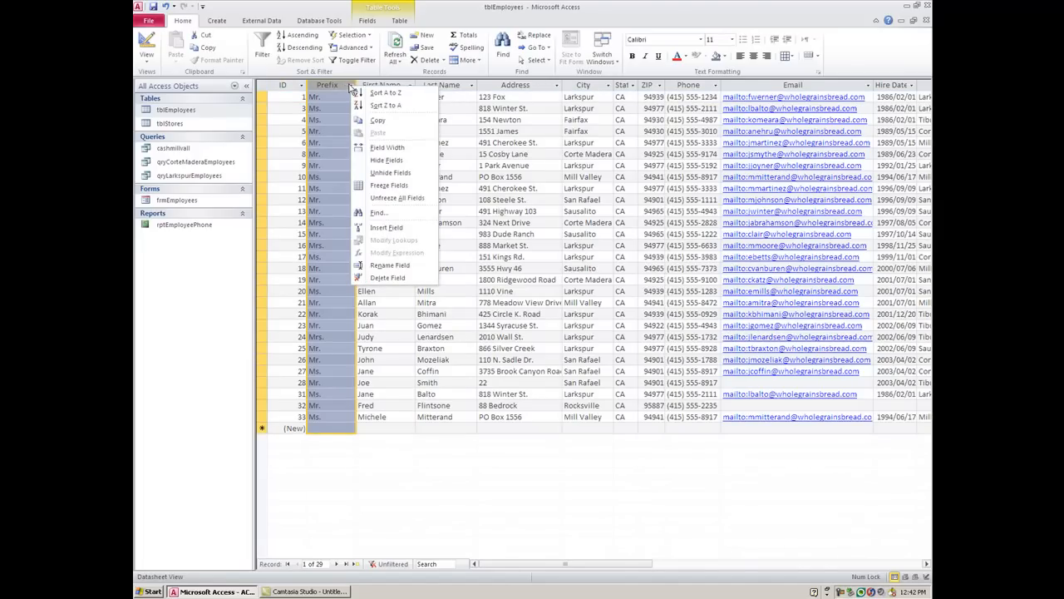
left_click(351, 85)
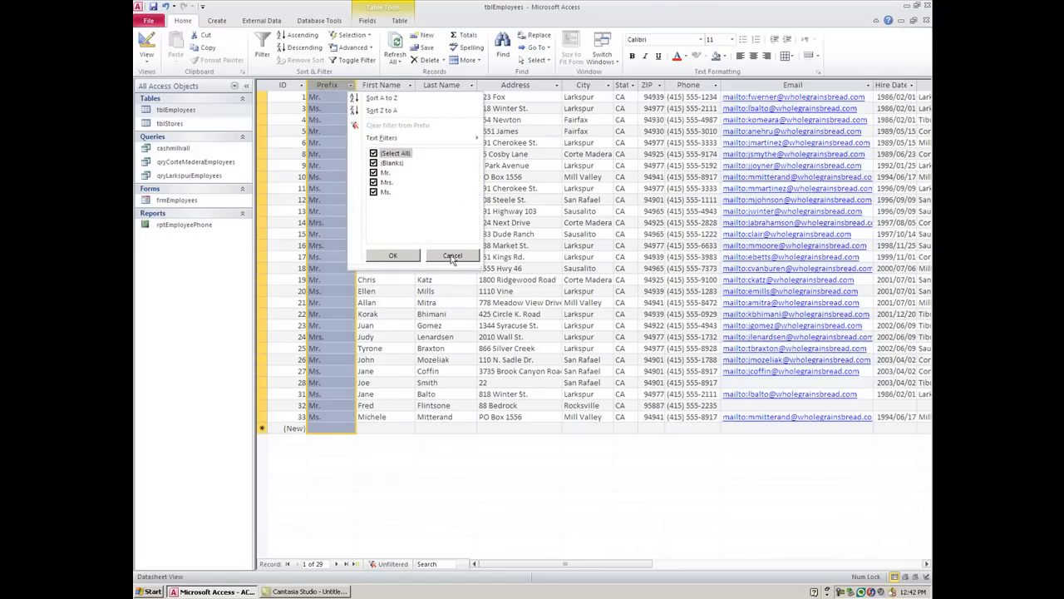
left_click(452, 256)
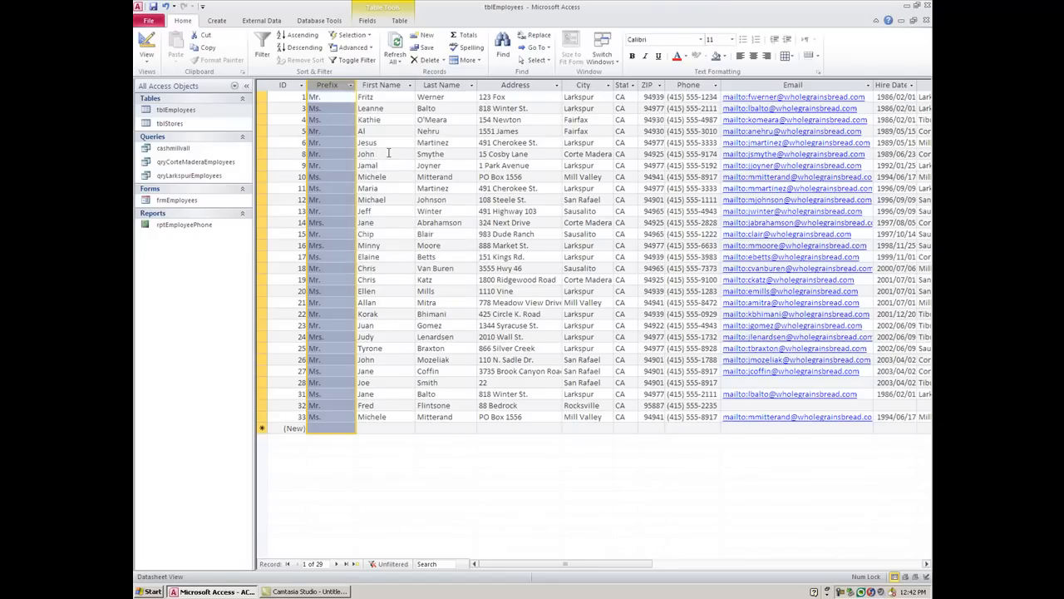
left_click(366, 154)
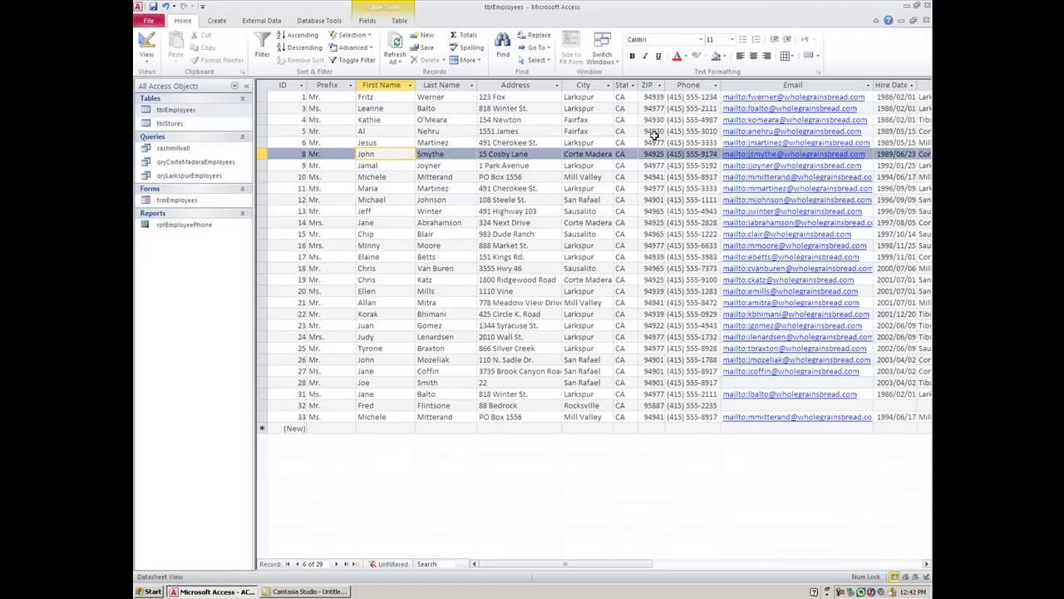
right_click(653, 131)
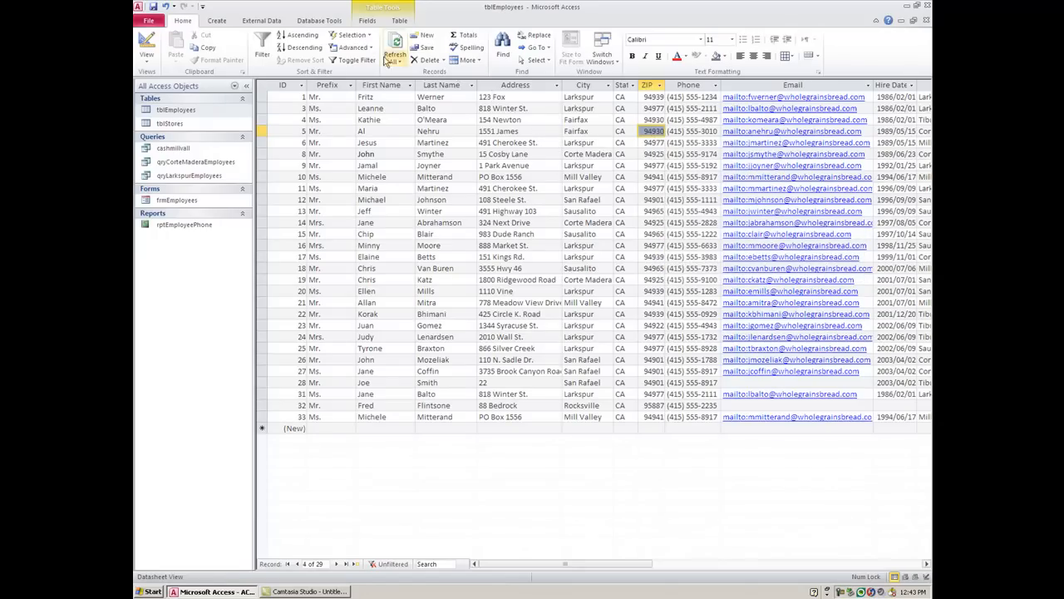
mouse_move(353, 48)
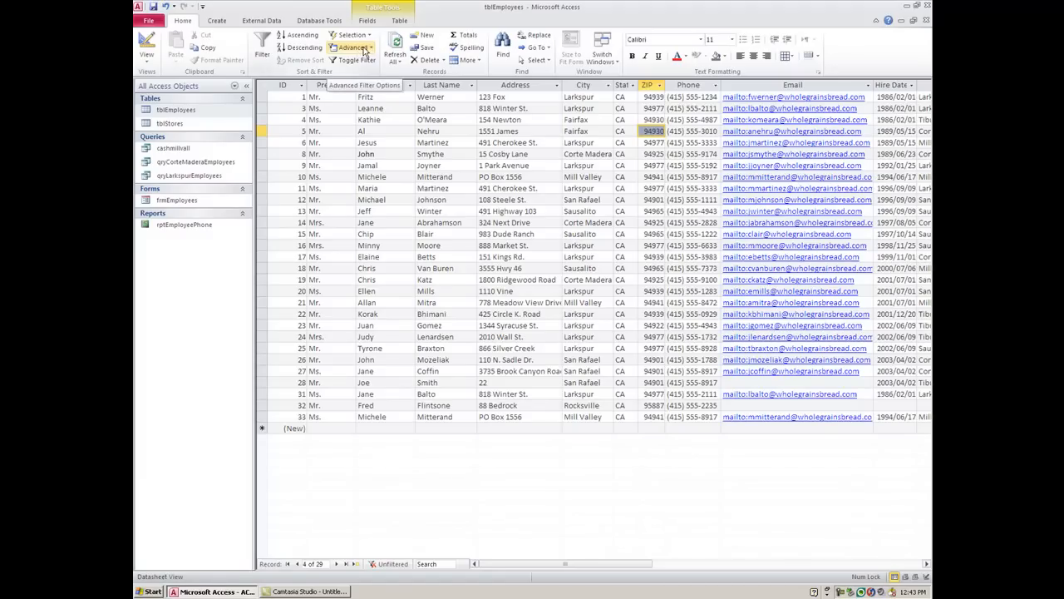